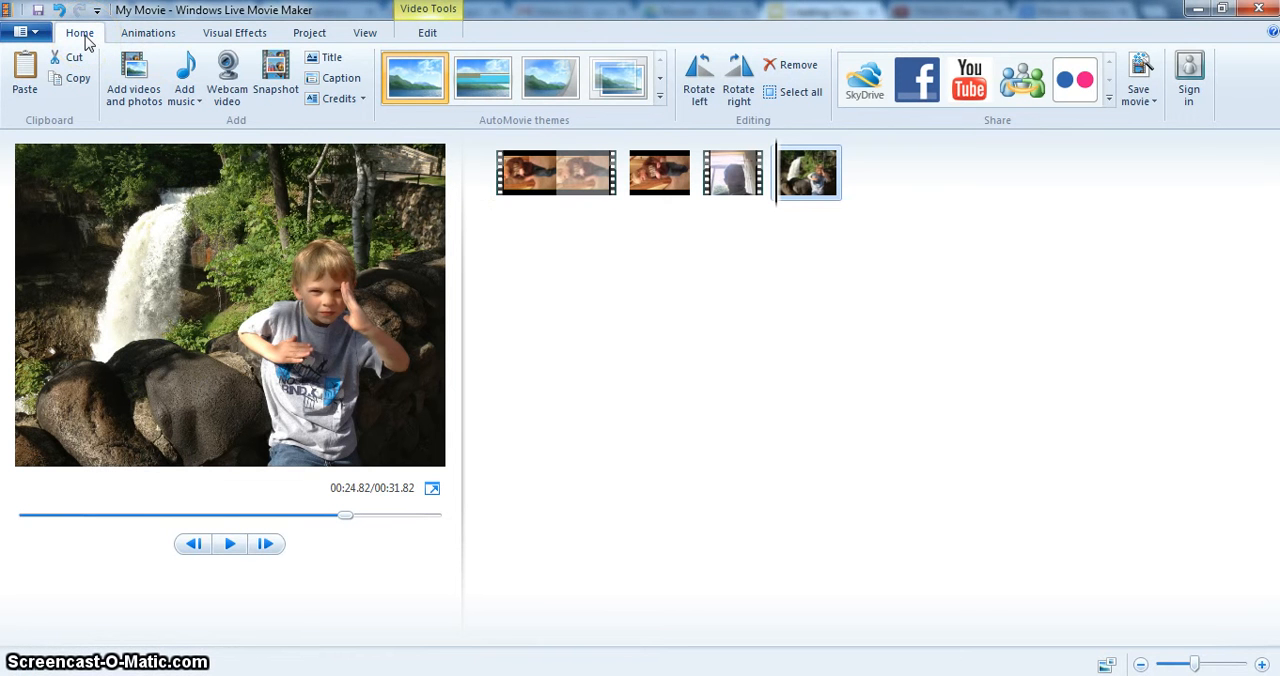
{"action": "mouse_move", "coordinate": [808, 172]}
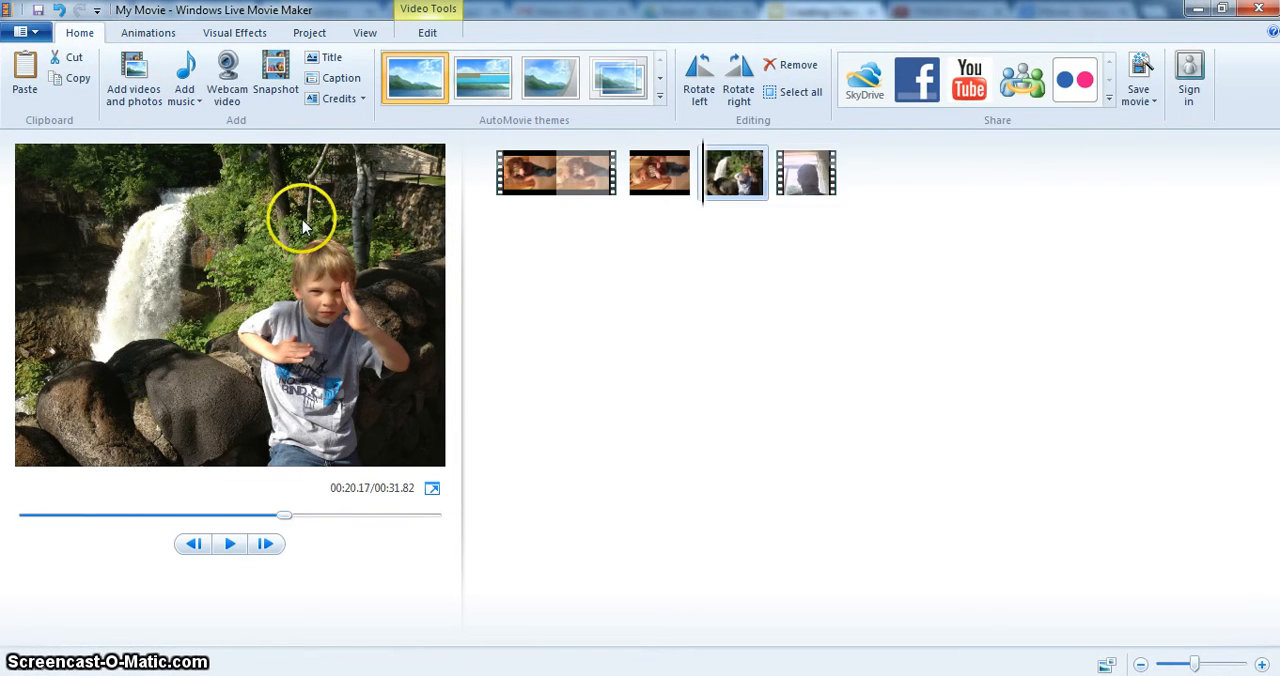
Preview the storyboard clips, ending on the sideways stair-dancing clip.
{"action": "left_click", "coordinate": [528, 172]}
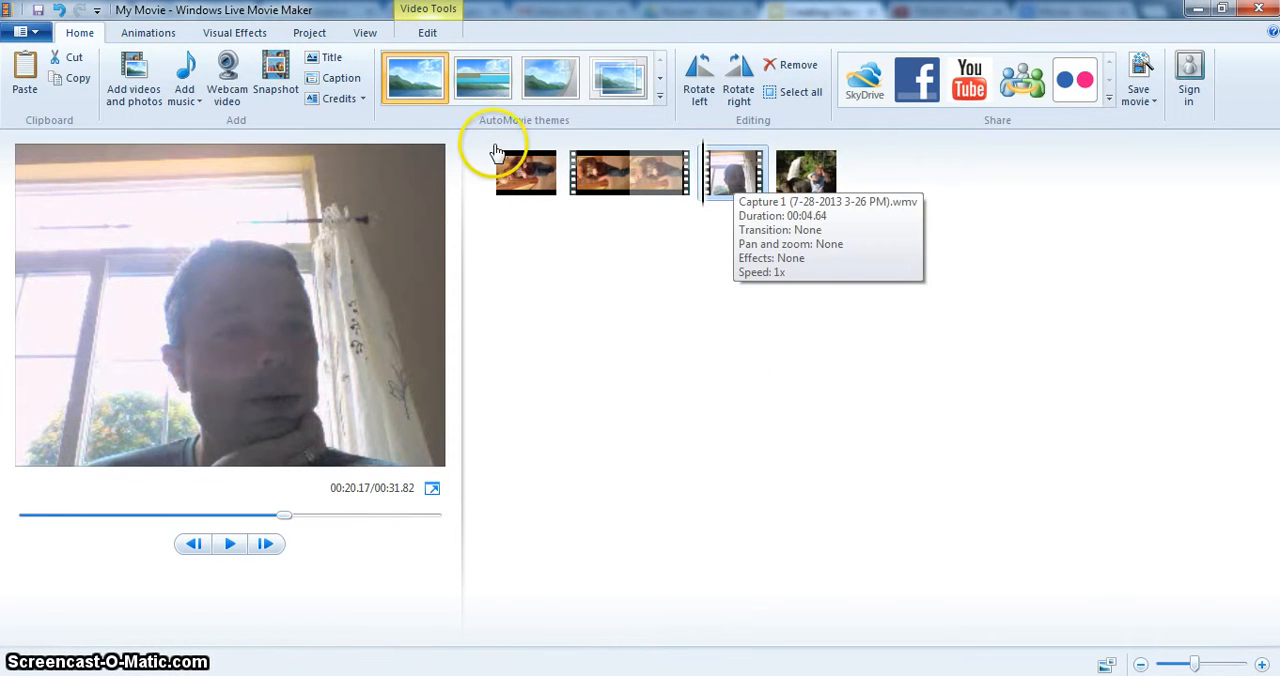
{"action": "left_click", "coordinate": [628, 172]}
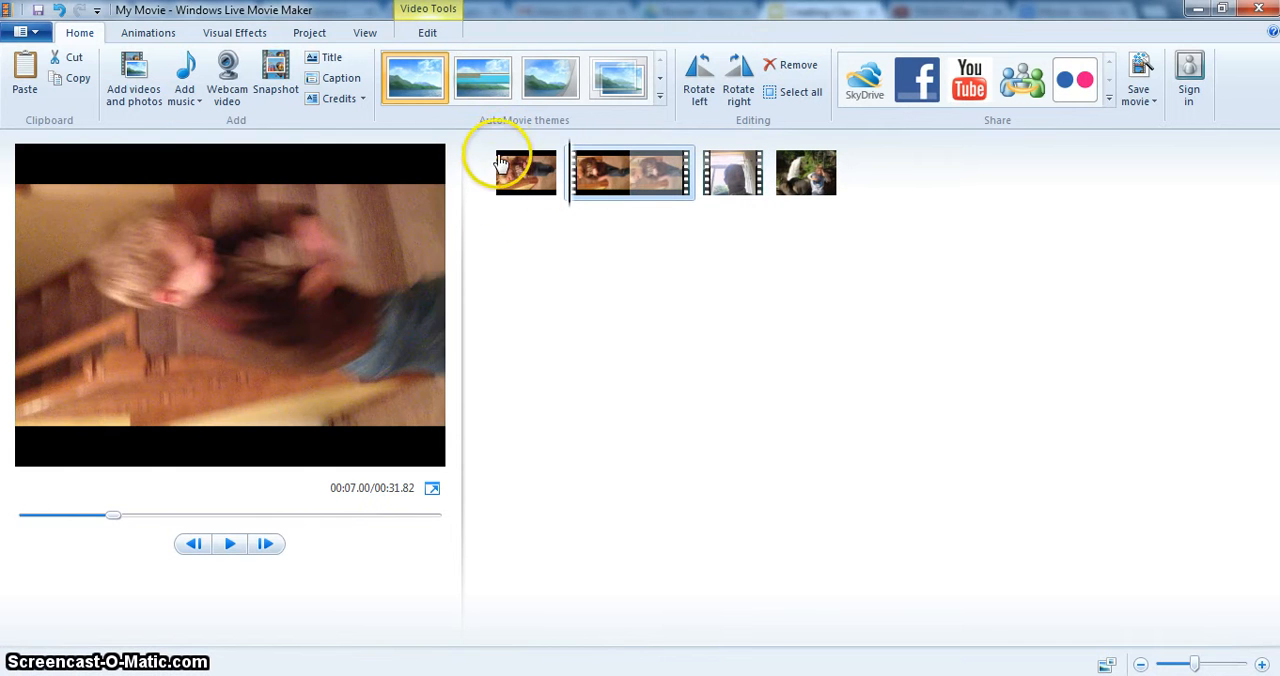
{"action": "mouse_move", "coordinate": [498, 204]}
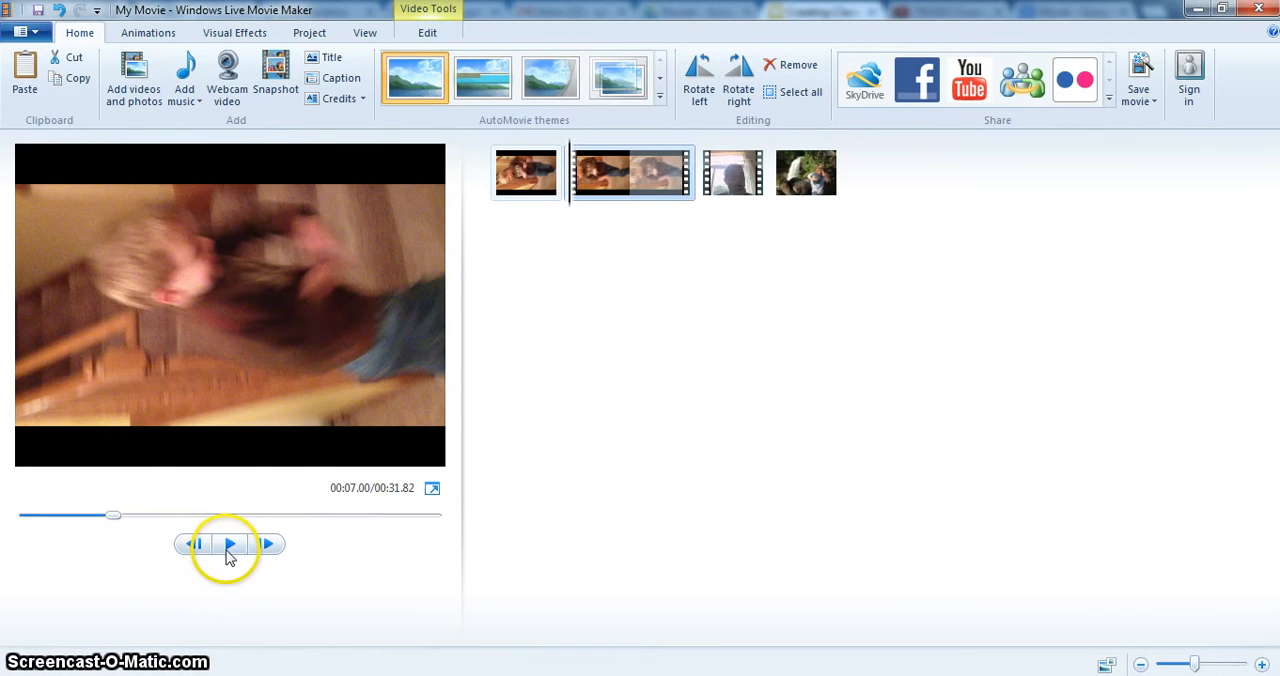
{"action": "mouse_move", "coordinate": [330, 64]}
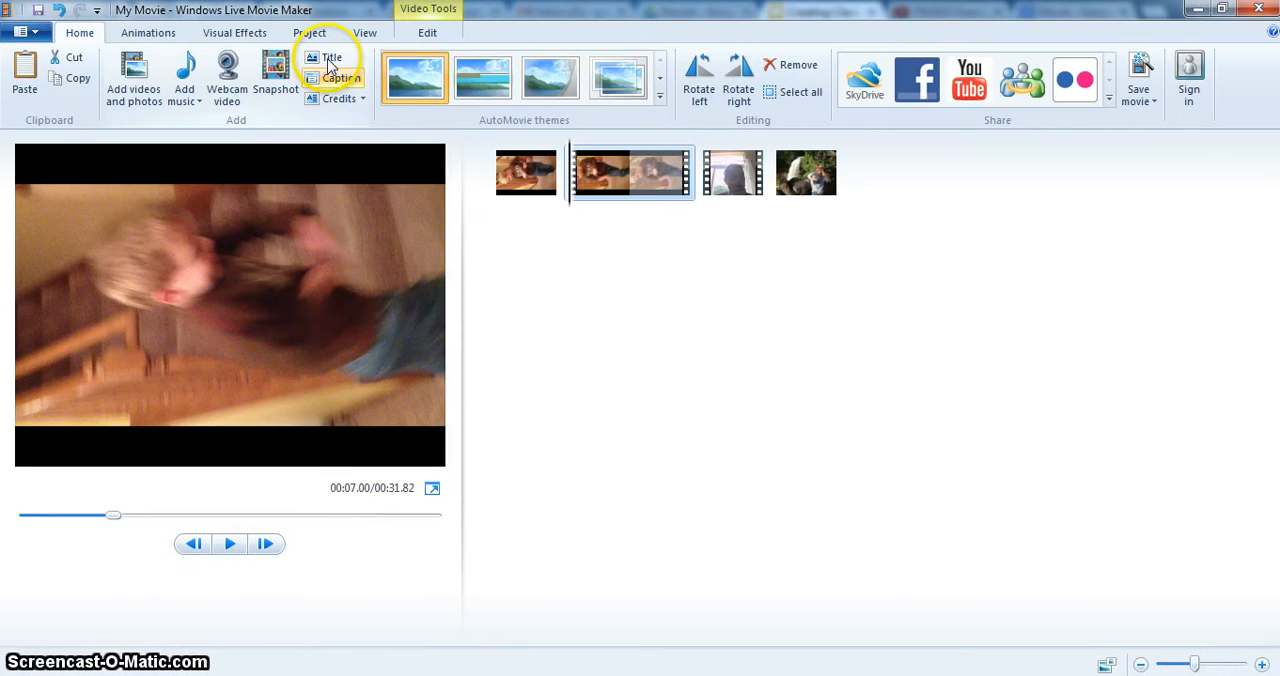
{"action": "mouse_move", "coordinate": [738, 76]}
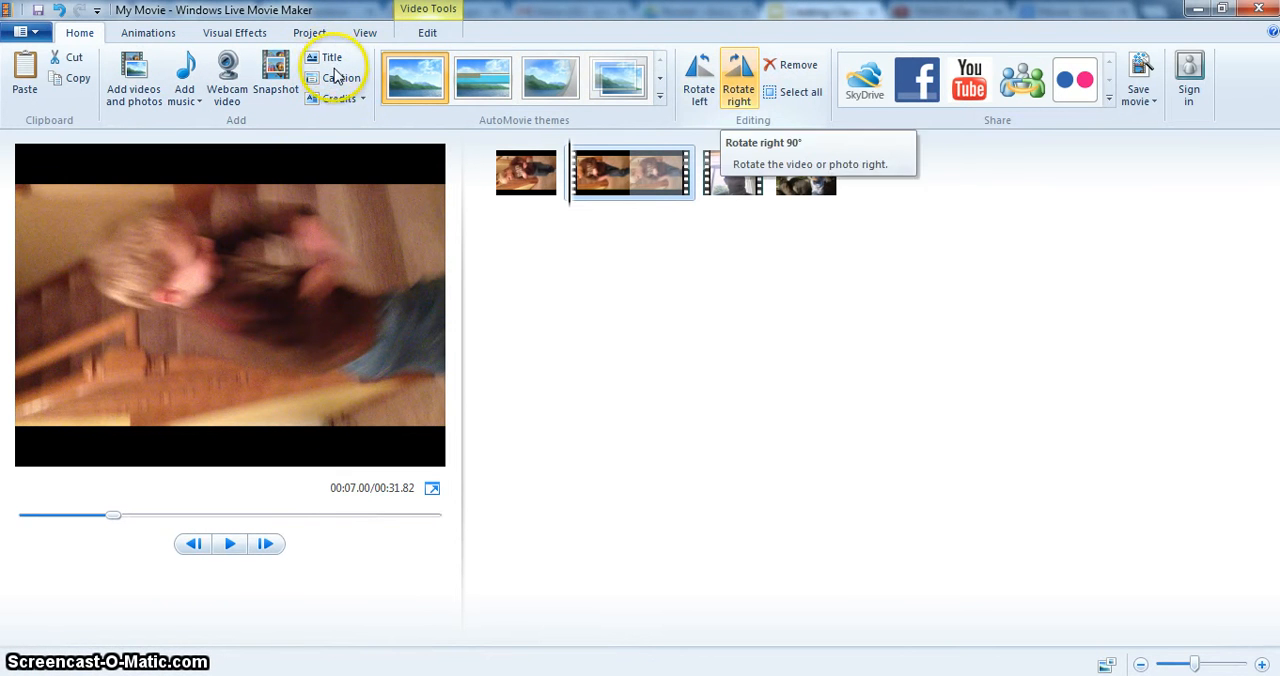
Rotate the stair-dancing clip upright, put the webcam clip first, and reselect the stair clip for editing.
{"action": "left_click", "coordinate": [738, 76]}
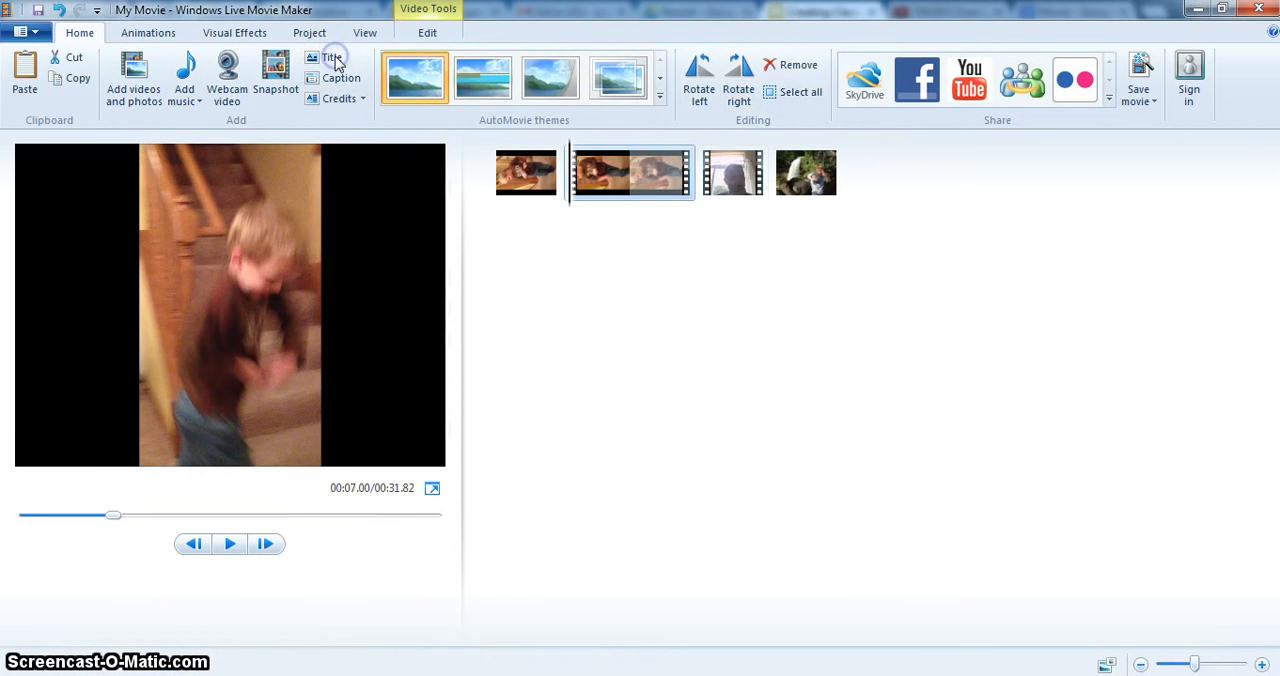
{"action": "left_click", "coordinate": [526, 172]}
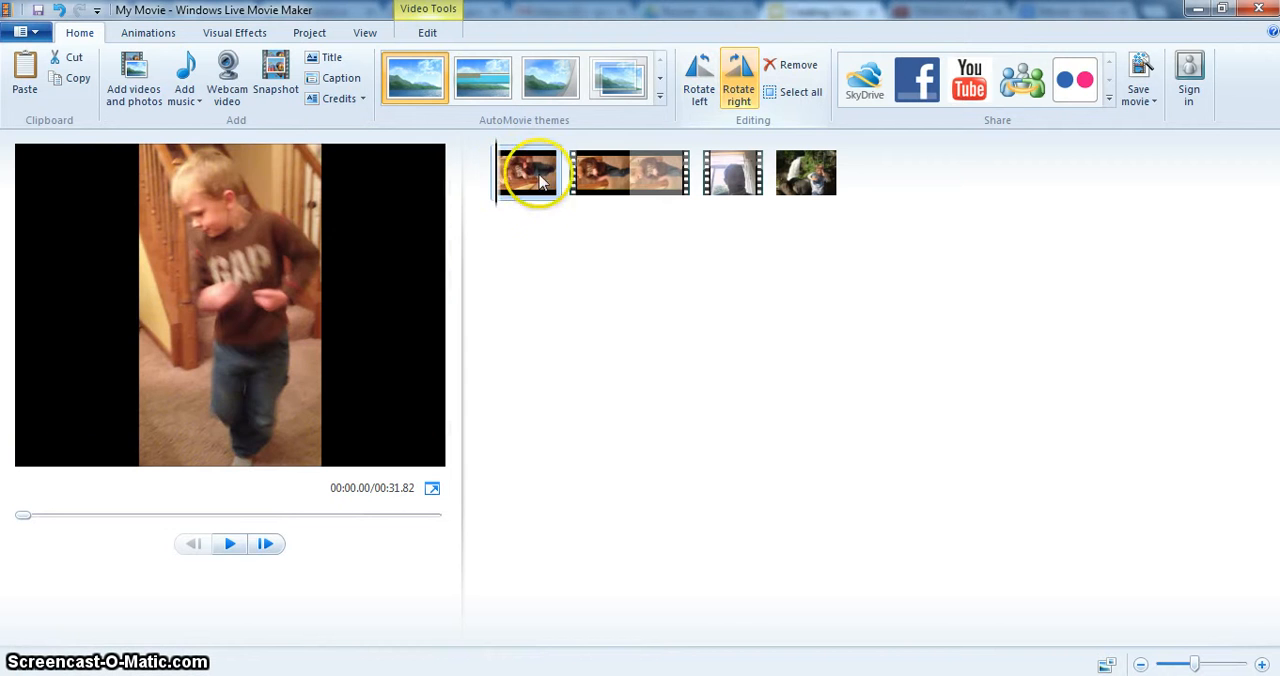
{"action": "mouse_move", "coordinate": [604, 176]}
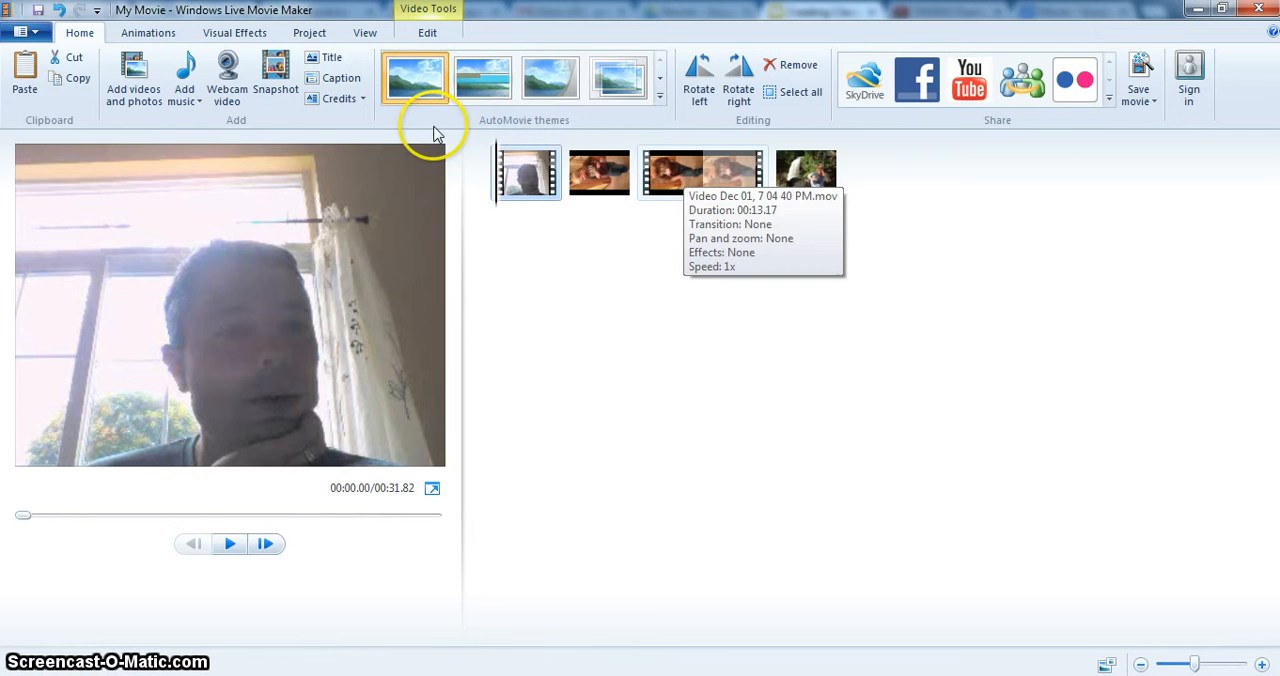
{"action": "left_click", "coordinate": [704, 172]}
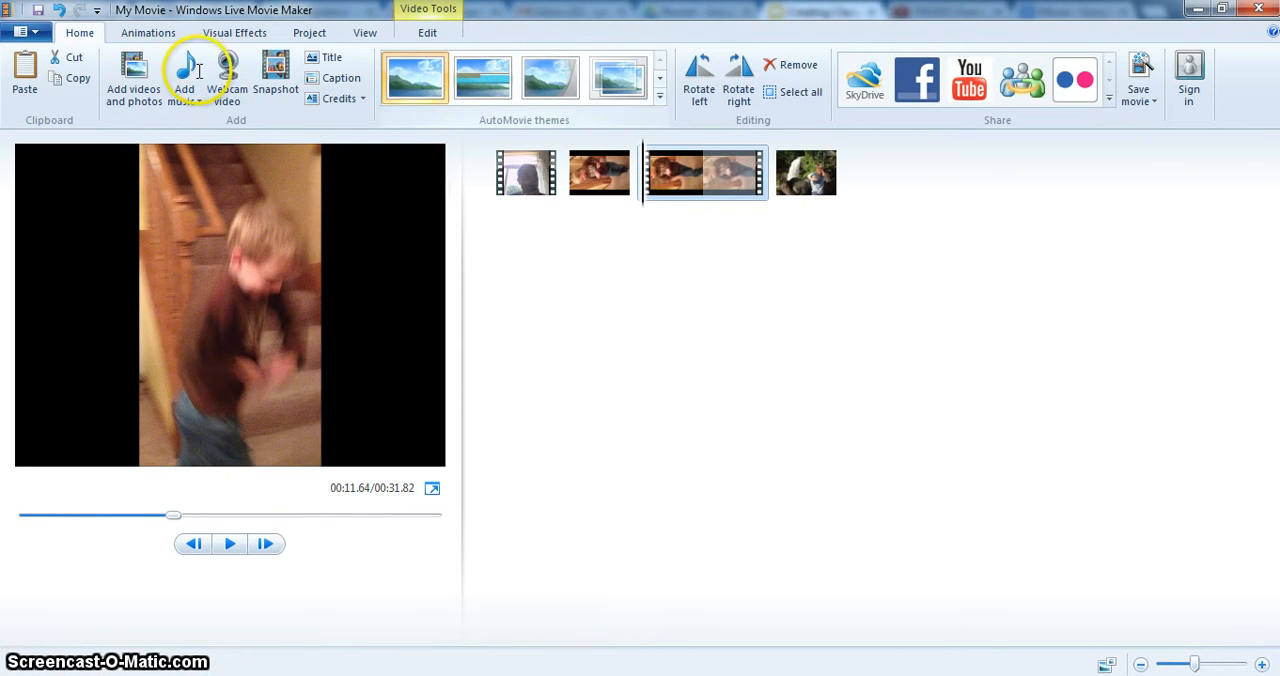
{"action": "mouse_move", "coordinate": [160, 308]}
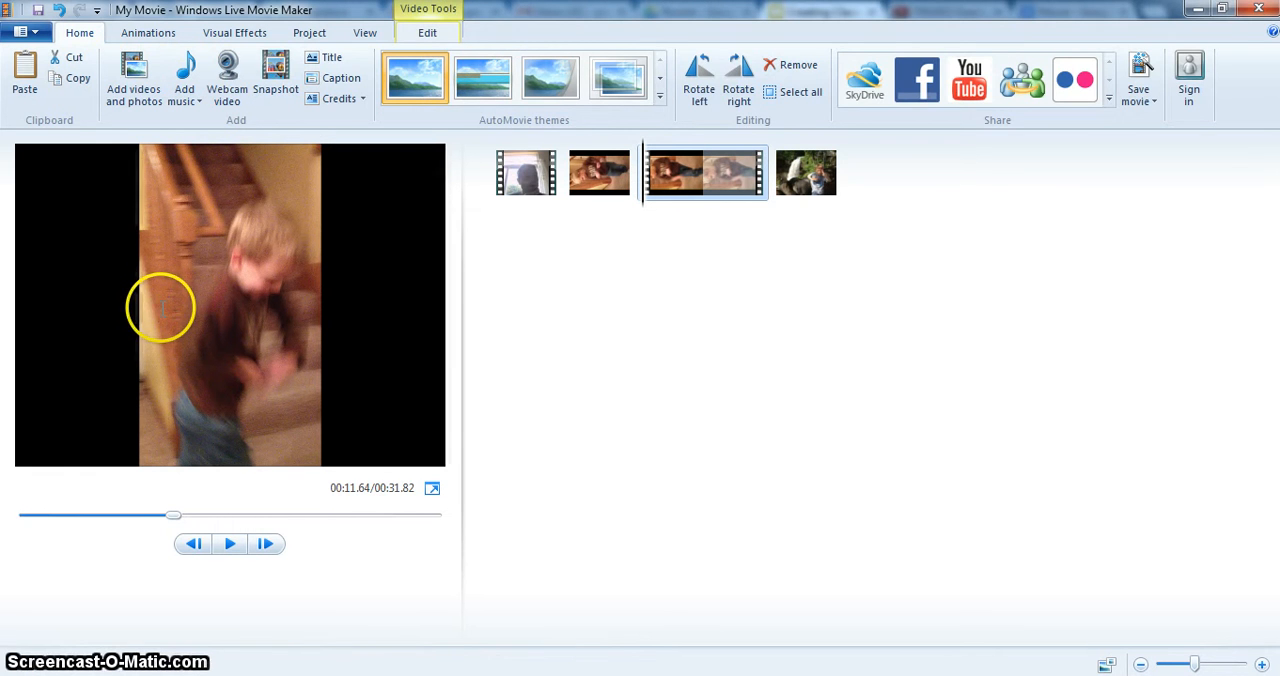
{"action": "left_click", "coordinate": [428, 32]}
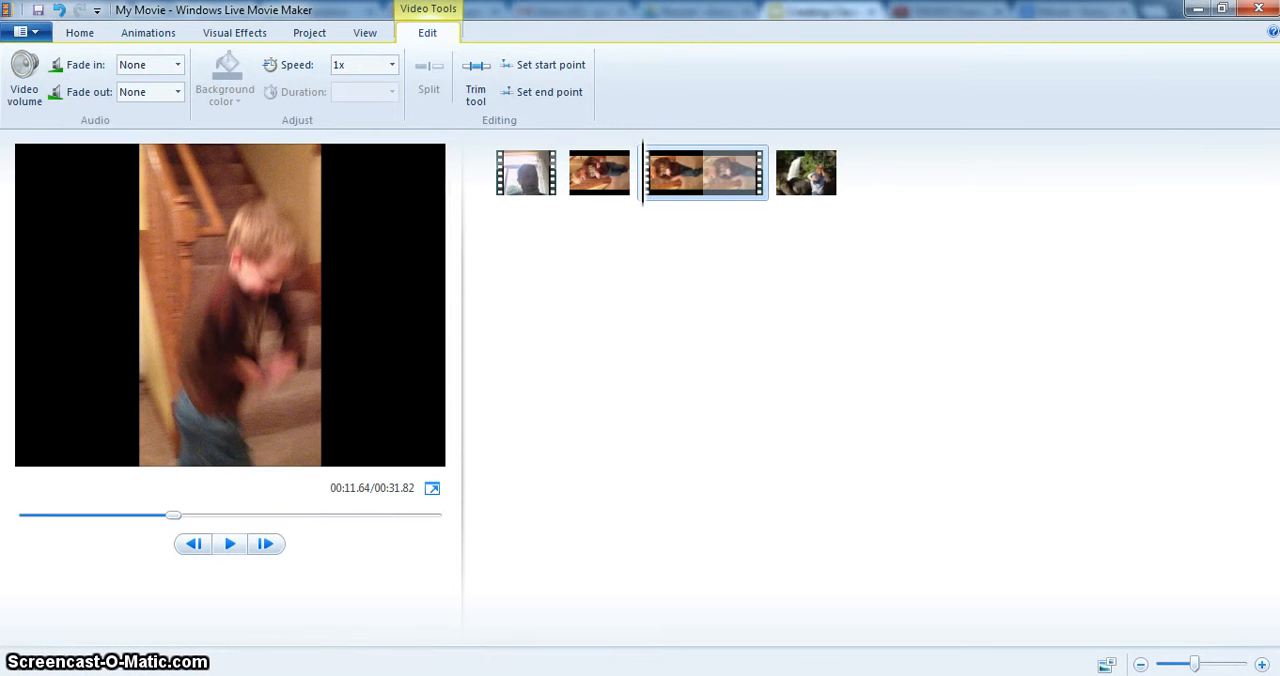
{"action": "mouse_move", "coordinate": [228, 544]}
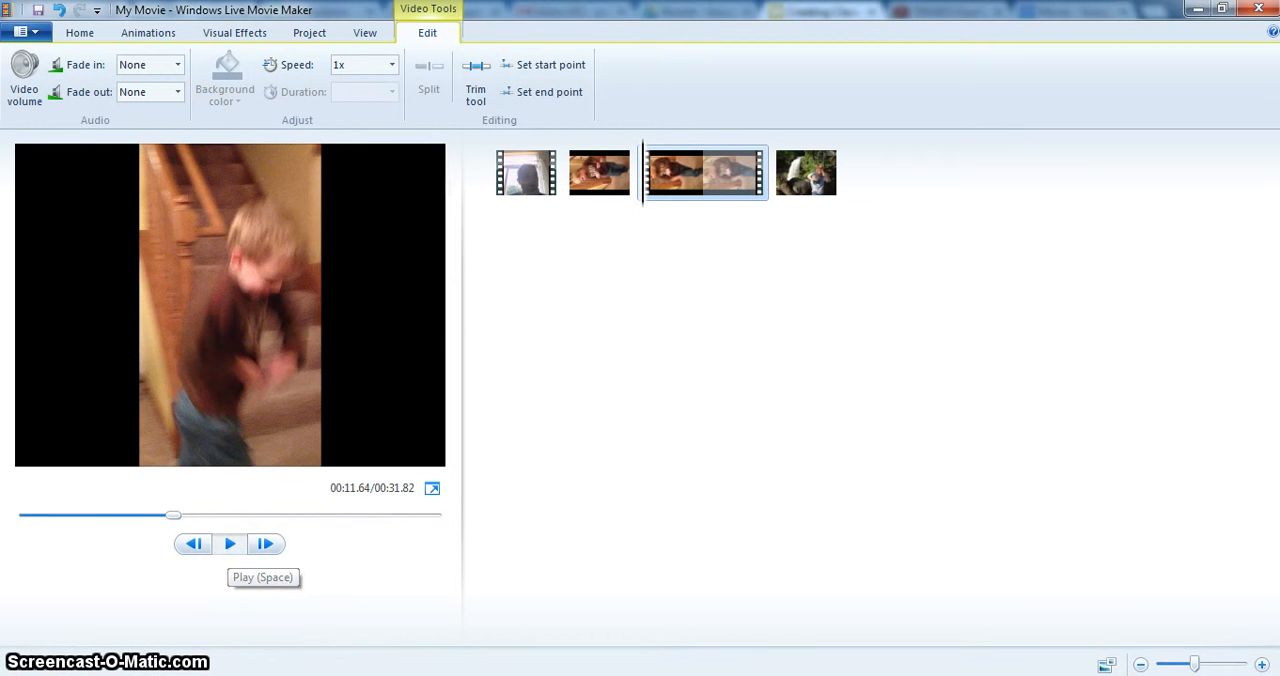
Play the stair-dancing clip, pause at about 00:16.57 and split it into two clips there.
{"action": "left_click", "coordinate": [228, 544]}
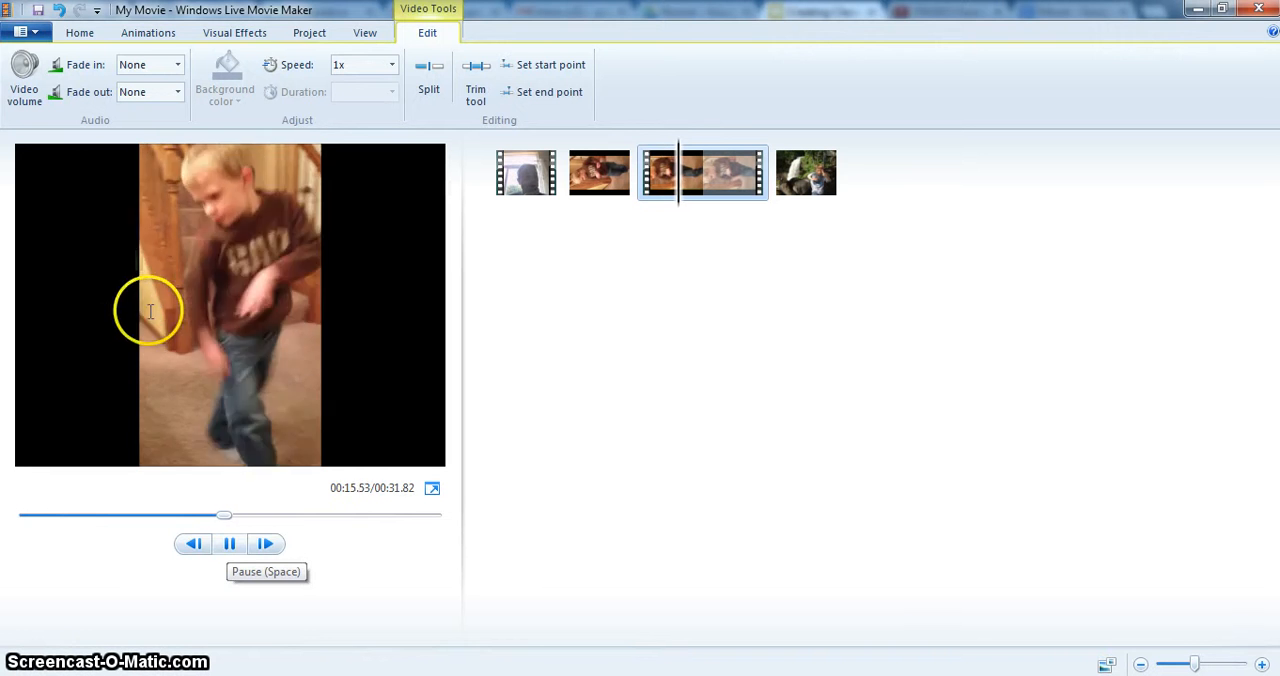
{"action": "left_click", "coordinate": [228, 544]}
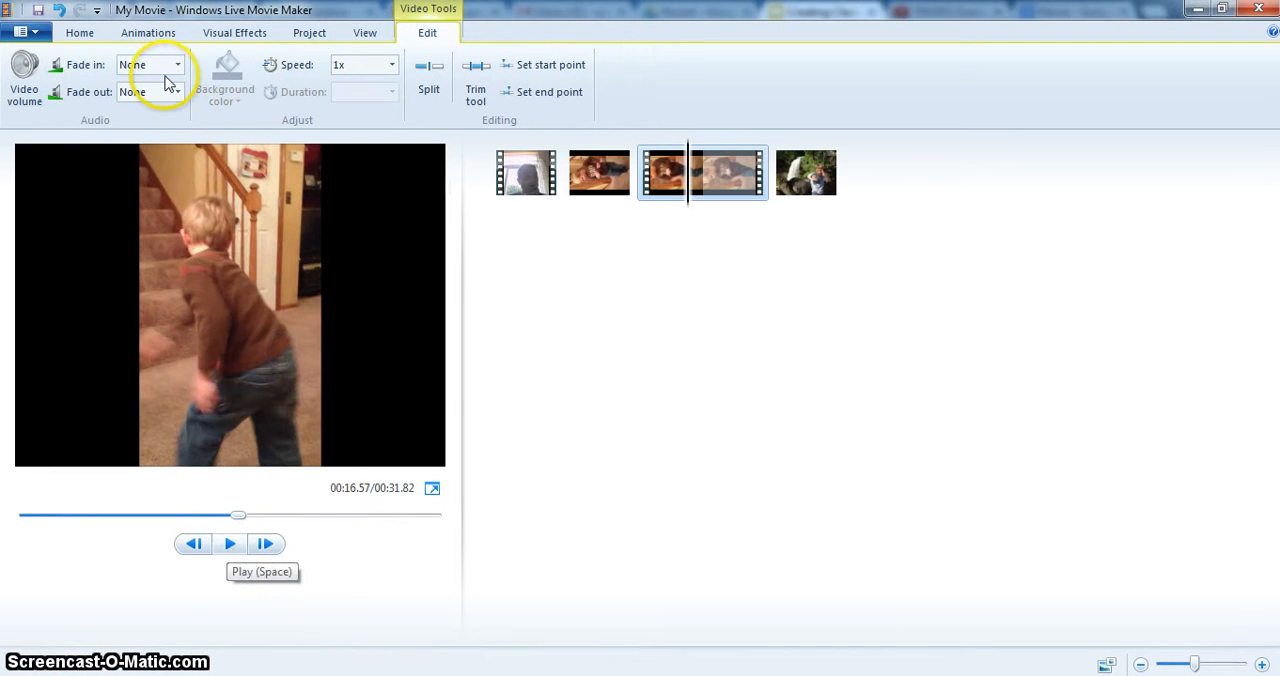
{"action": "mouse_move", "coordinate": [428, 80]}
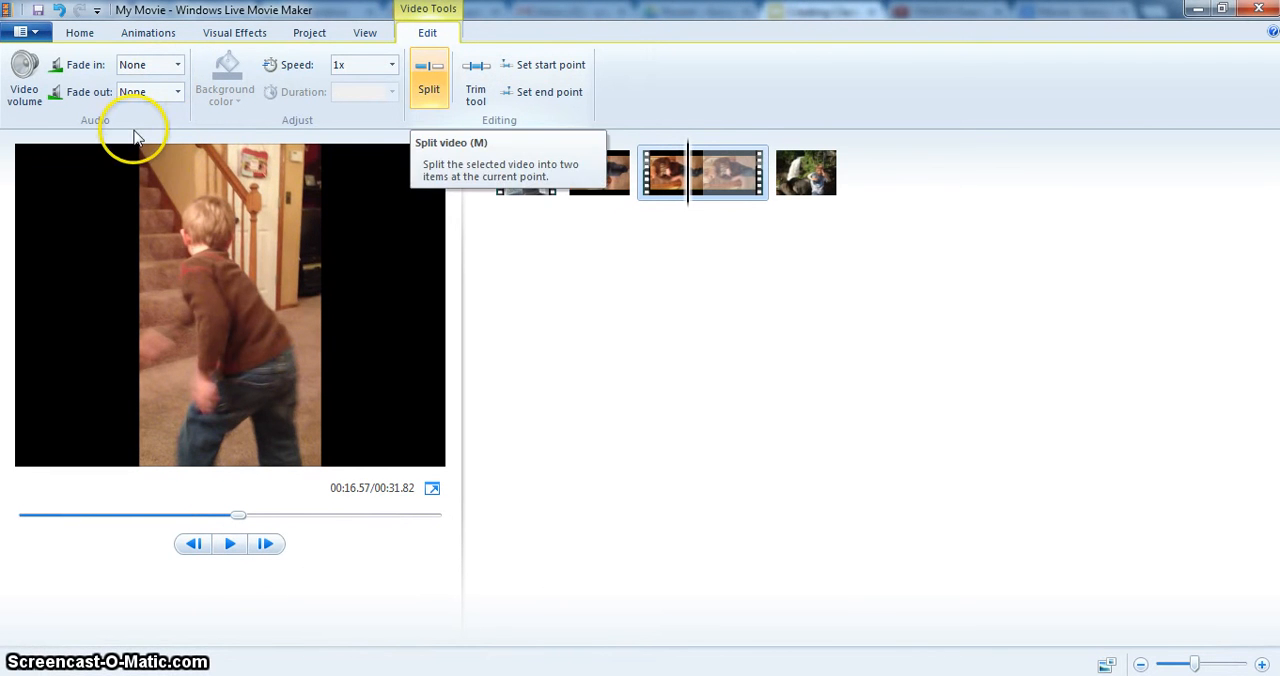
{"action": "left_click", "coordinate": [428, 78]}
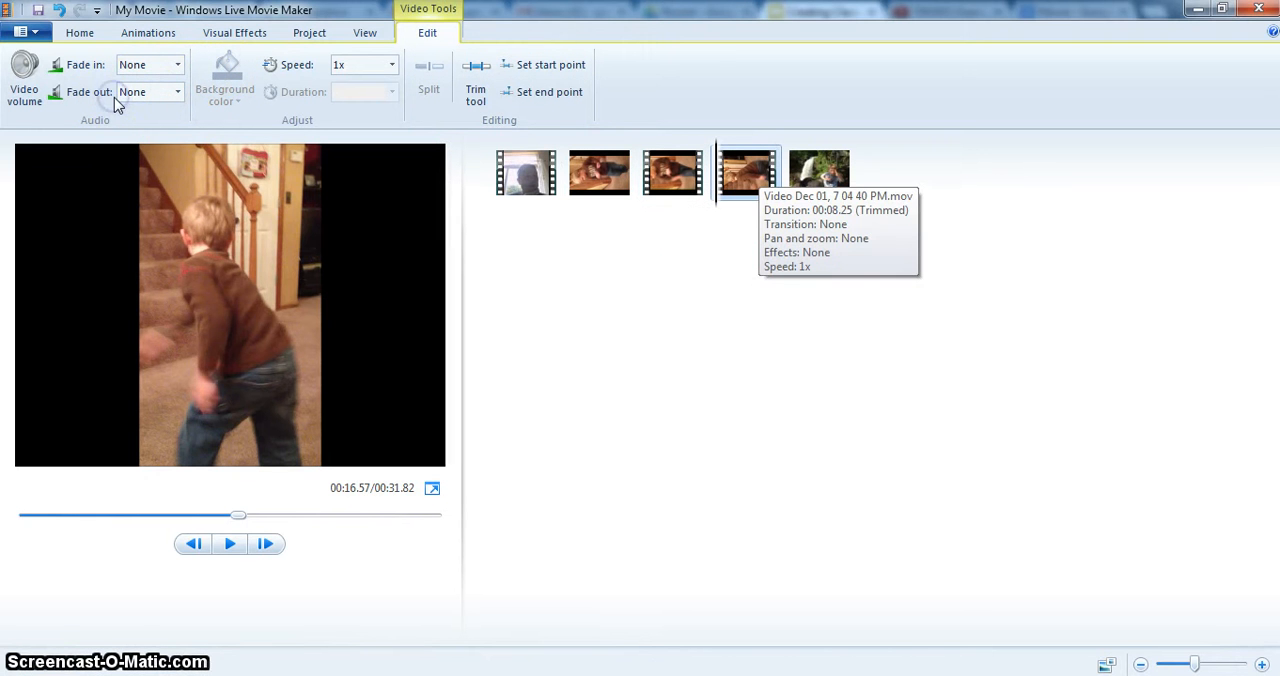
{"action": "mouse_move", "coordinate": [212, 98]}
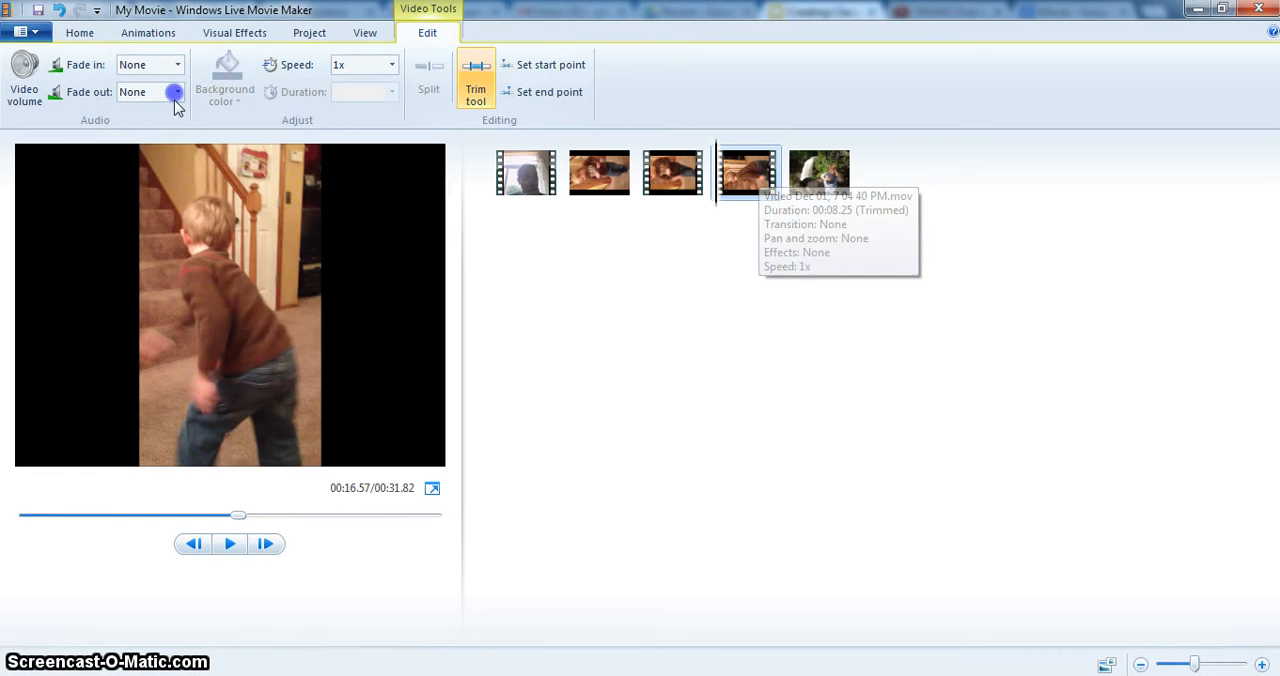
Trim the opening webcam clip to roughly 0.61–3.14 s with the Trim tool and save the trim.
{"action": "left_click", "coordinate": [526, 172]}
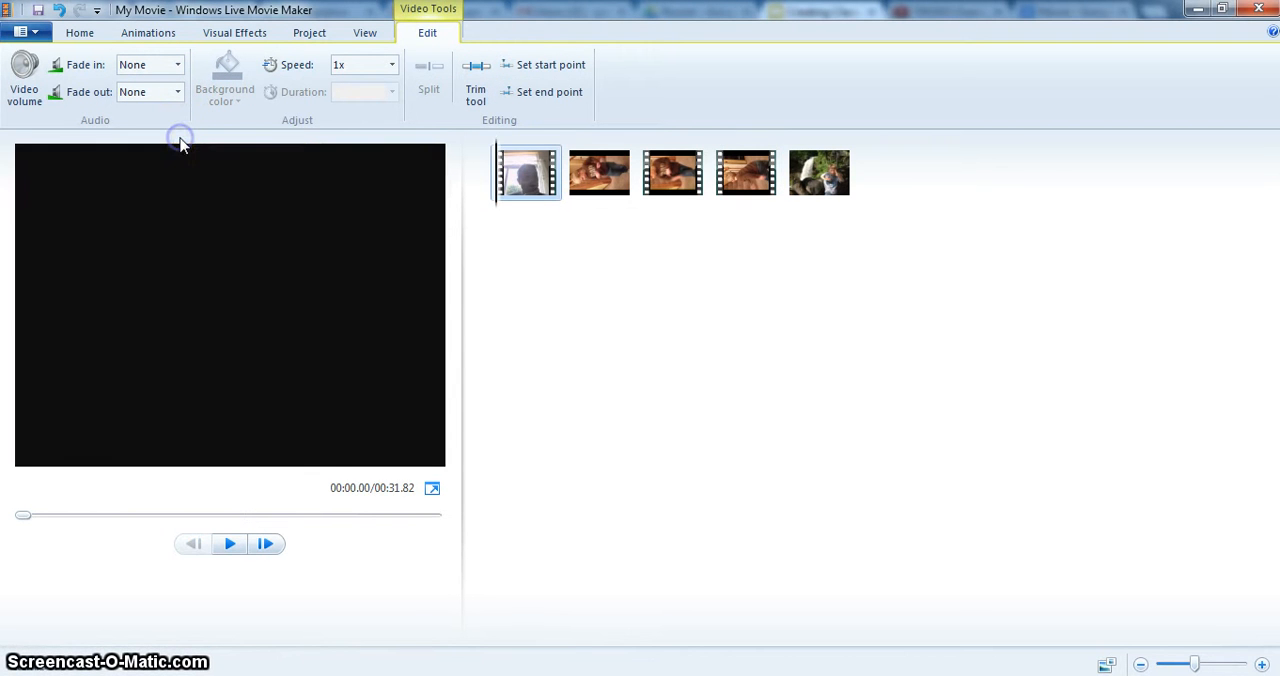
{"action": "left_click", "coordinate": [228, 544]}
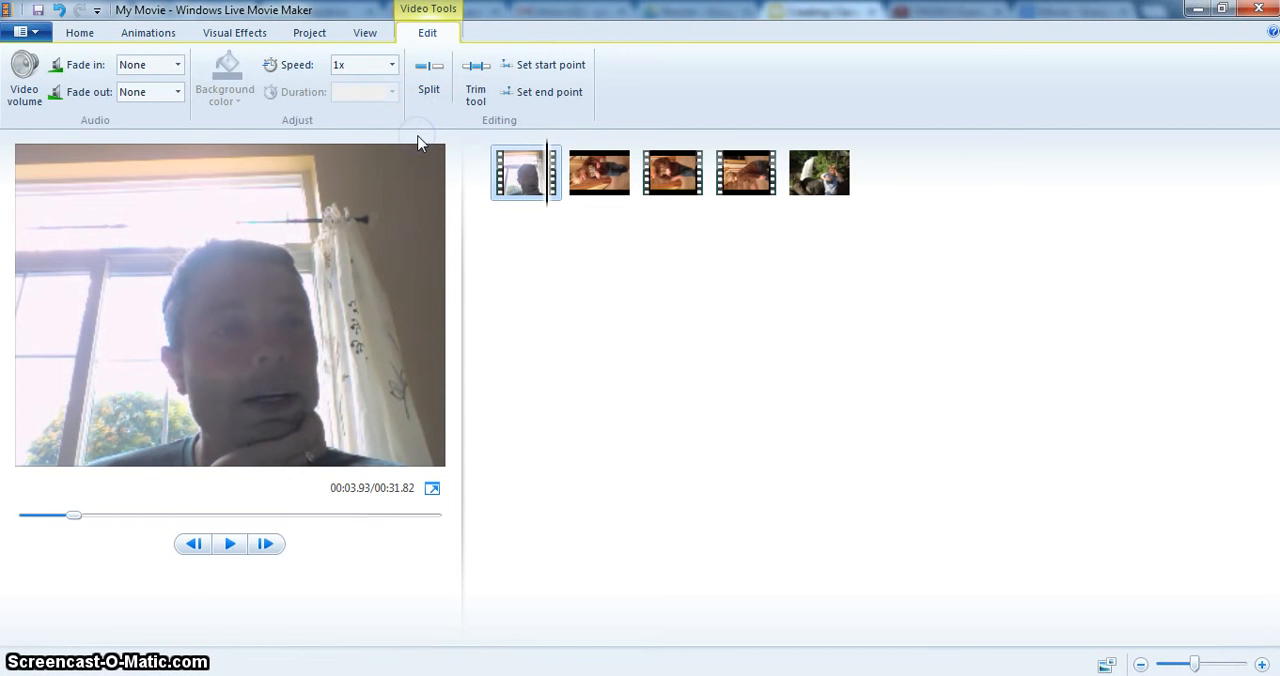
{"action": "left_click", "coordinate": [80, 32]}
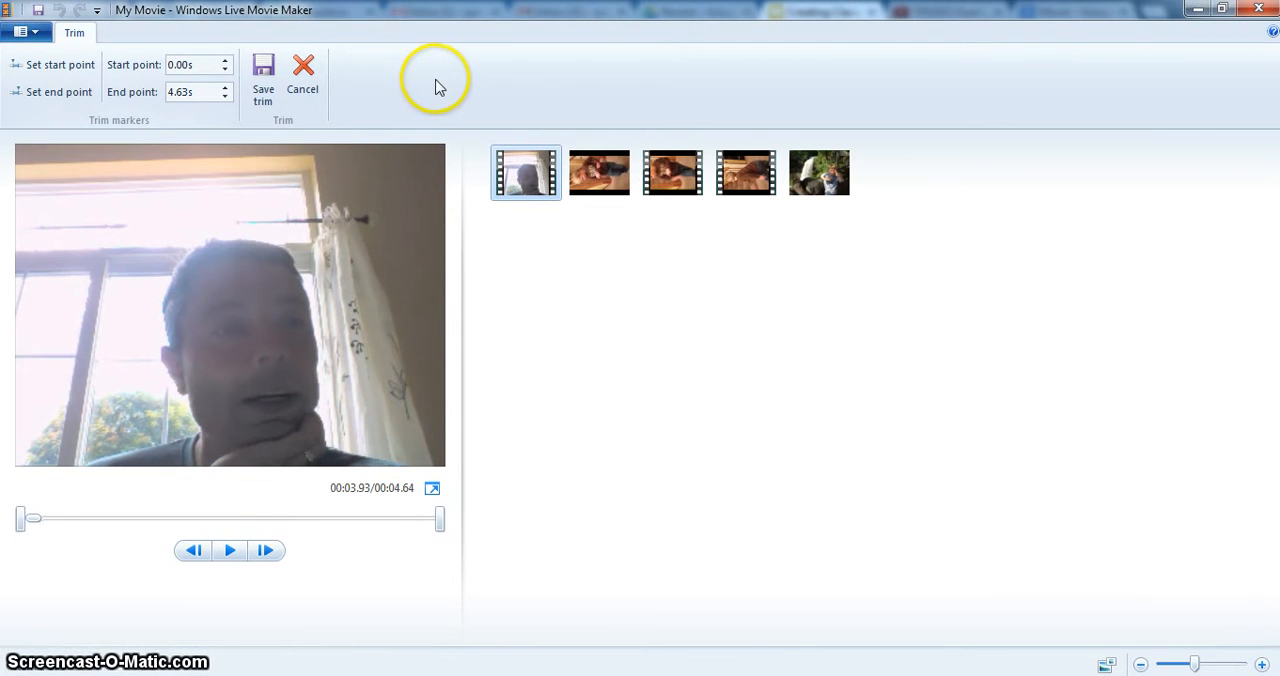
{"action": "mouse_move", "coordinate": [476, 102]}
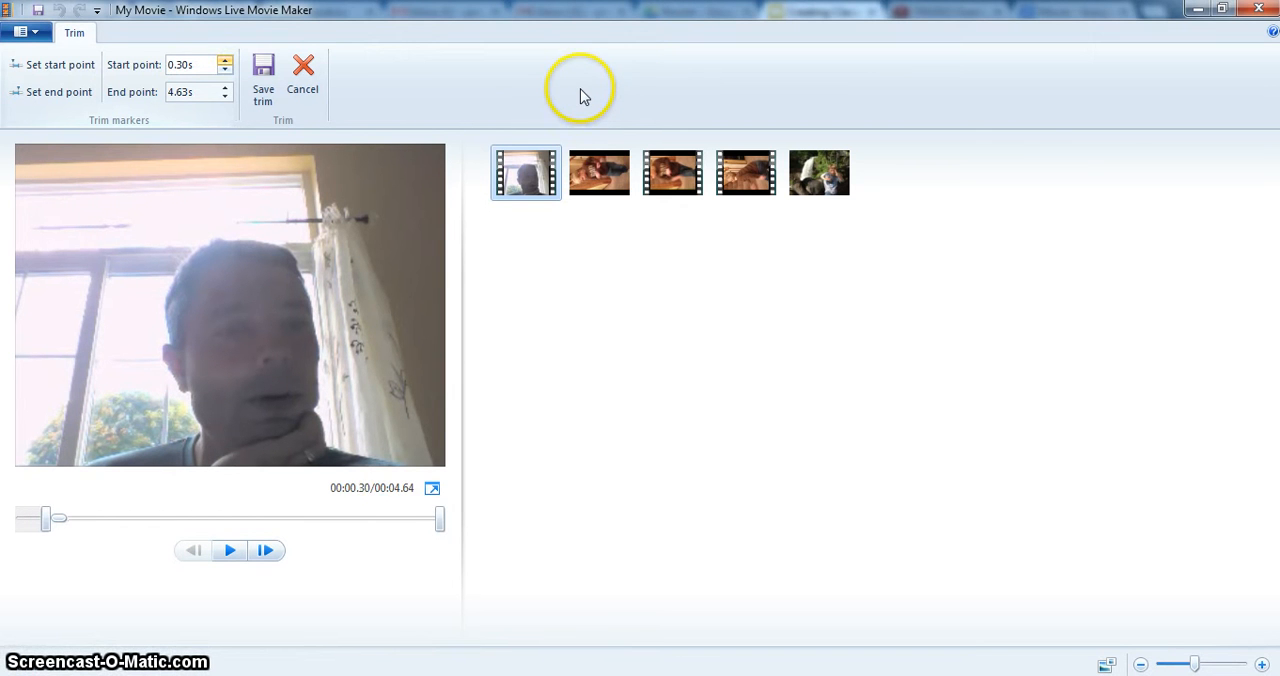
{"action": "mouse_move", "coordinate": [680, 92]}
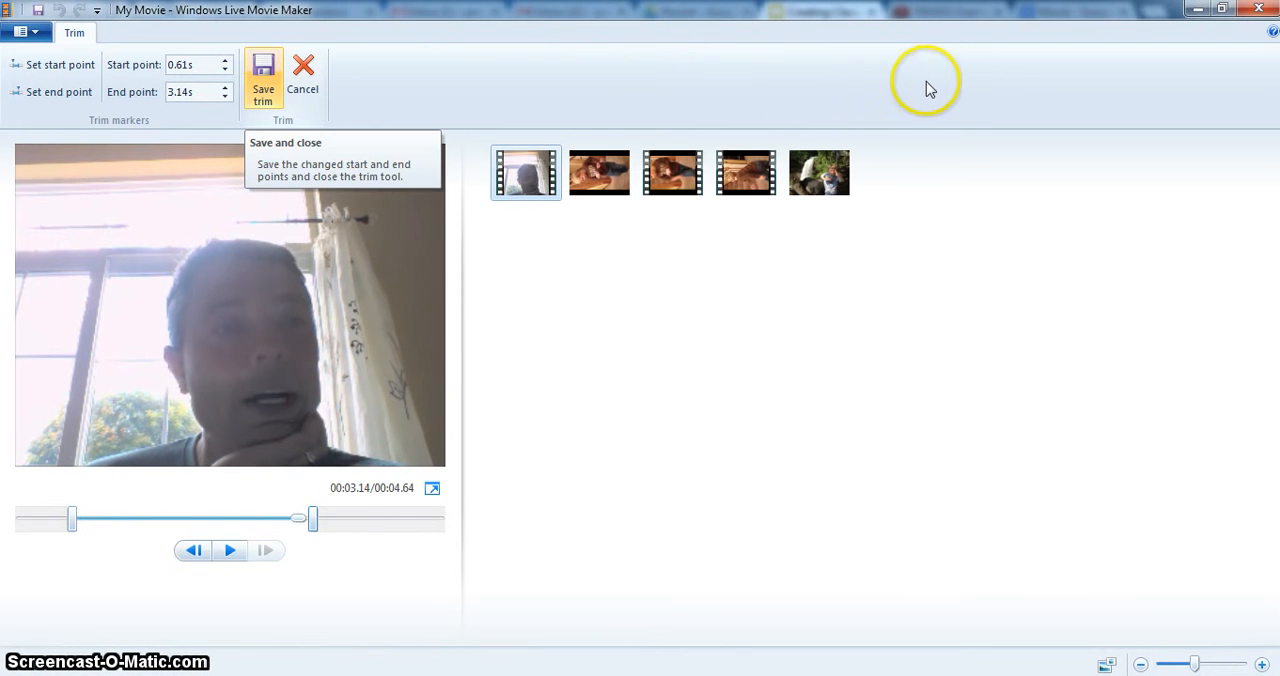
{"action": "left_click", "coordinate": [264, 76]}
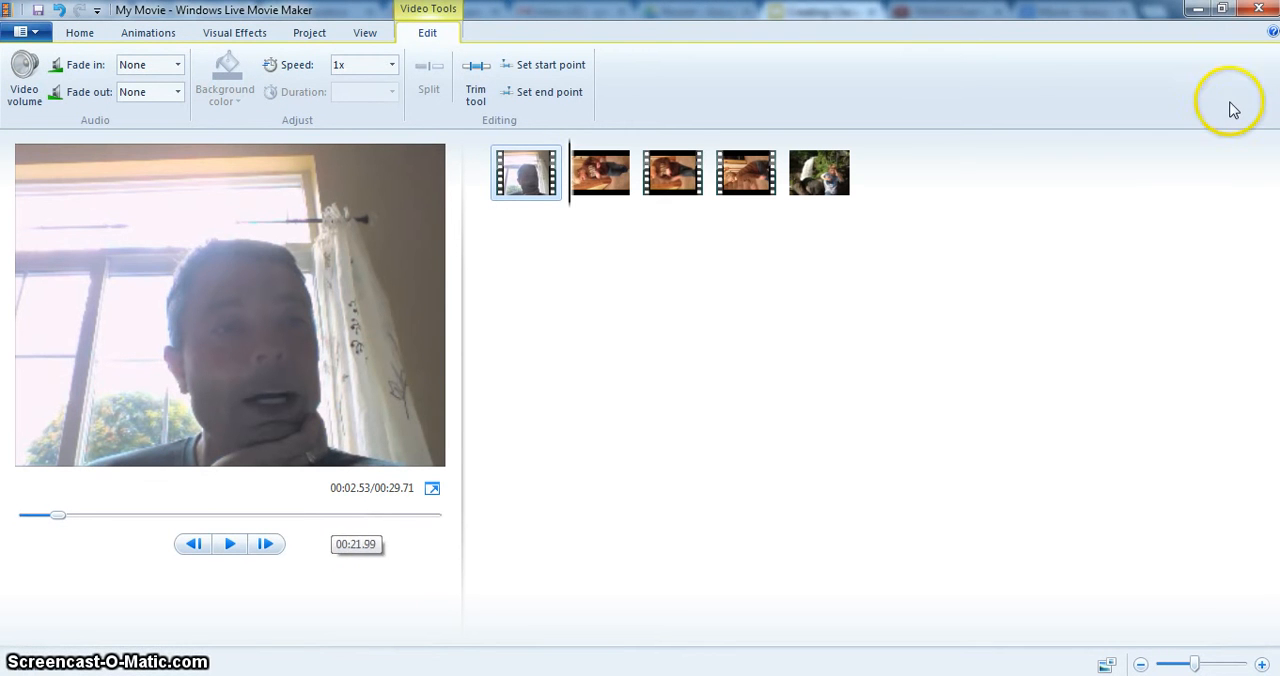
{"action": "mouse_move", "coordinate": [1234, 104]}
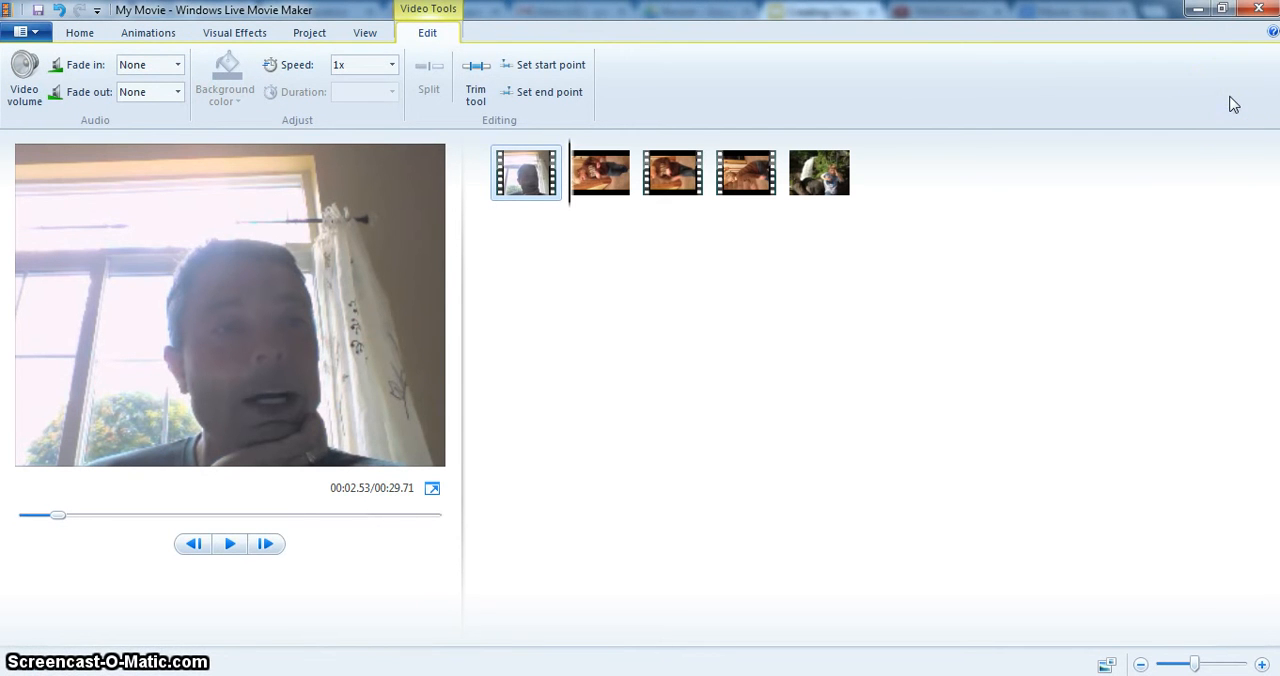
{"action": "mouse_move", "coordinate": [600, 172]}
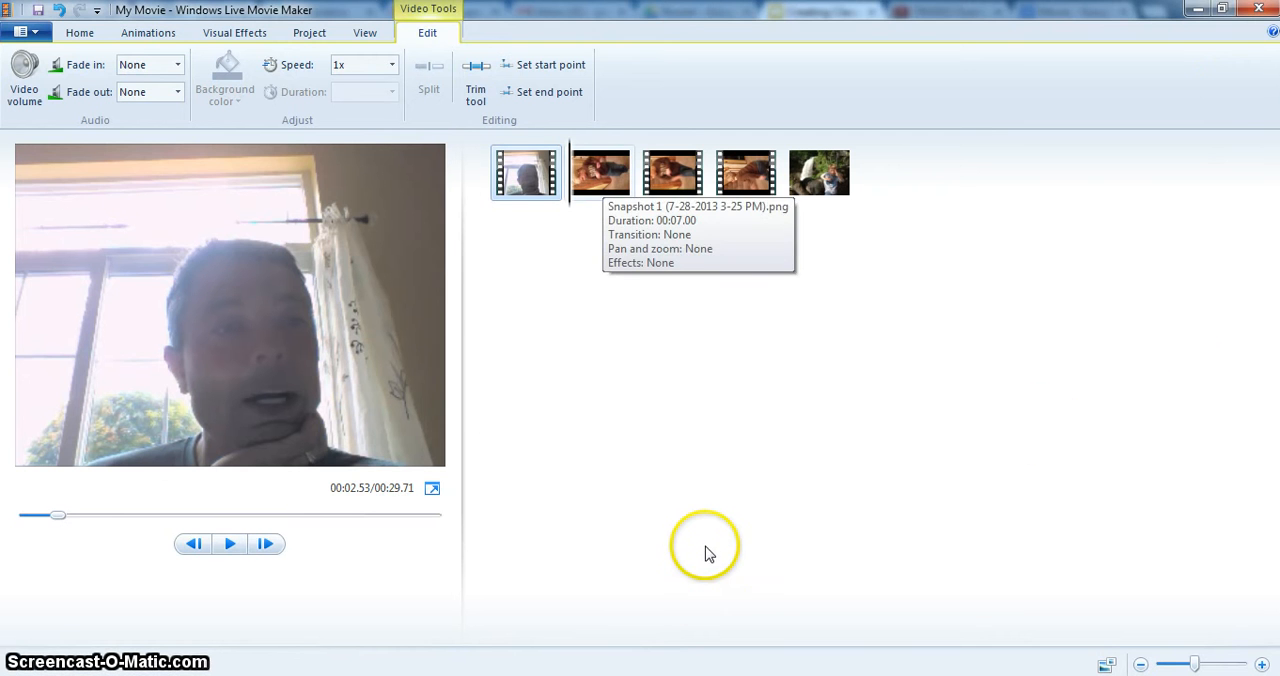
{"action": "mouse_move", "coordinate": [790, 530]}
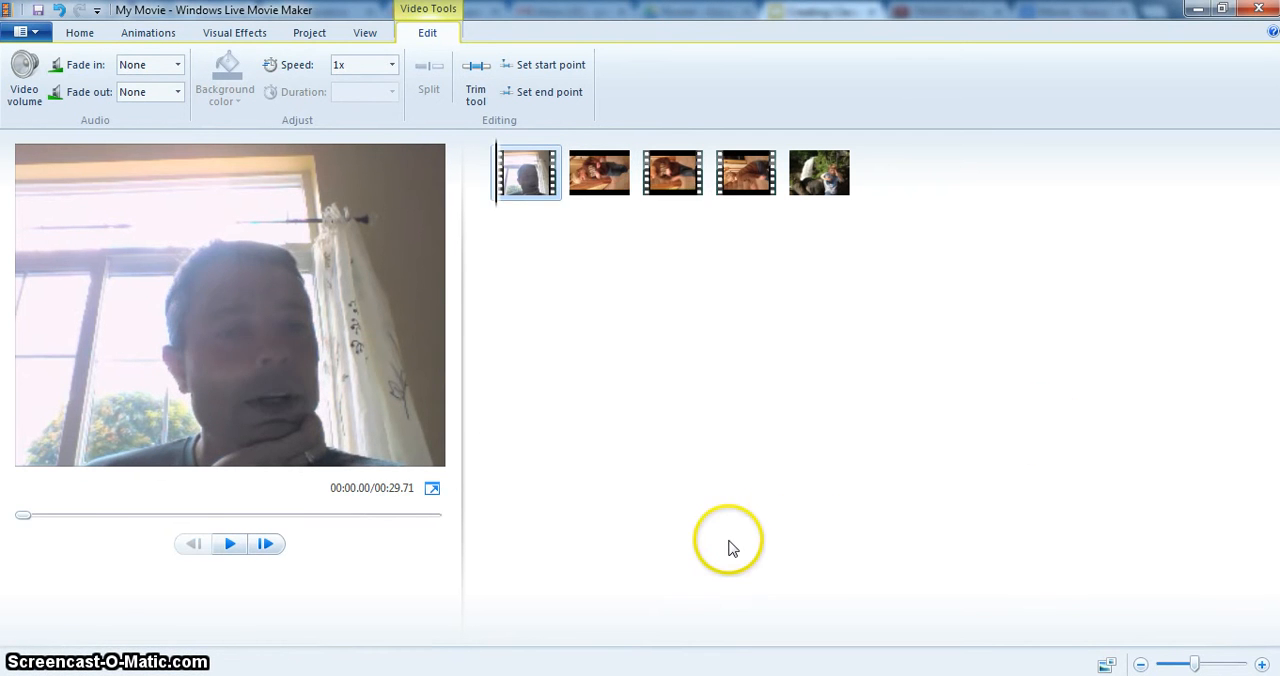
Set the opening webcam clip's playback speed to 2x.
{"action": "left_click", "coordinate": [392, 64]}
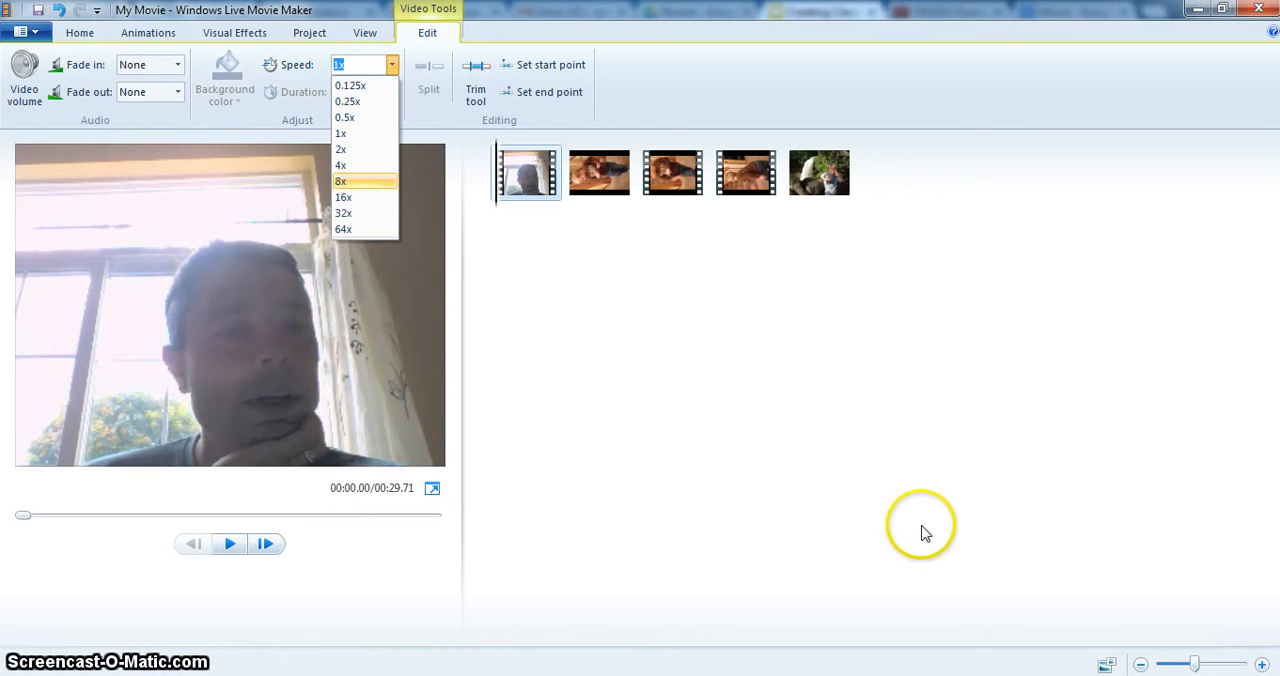
{"action": "left_click", "coordinate": [340, 148]}
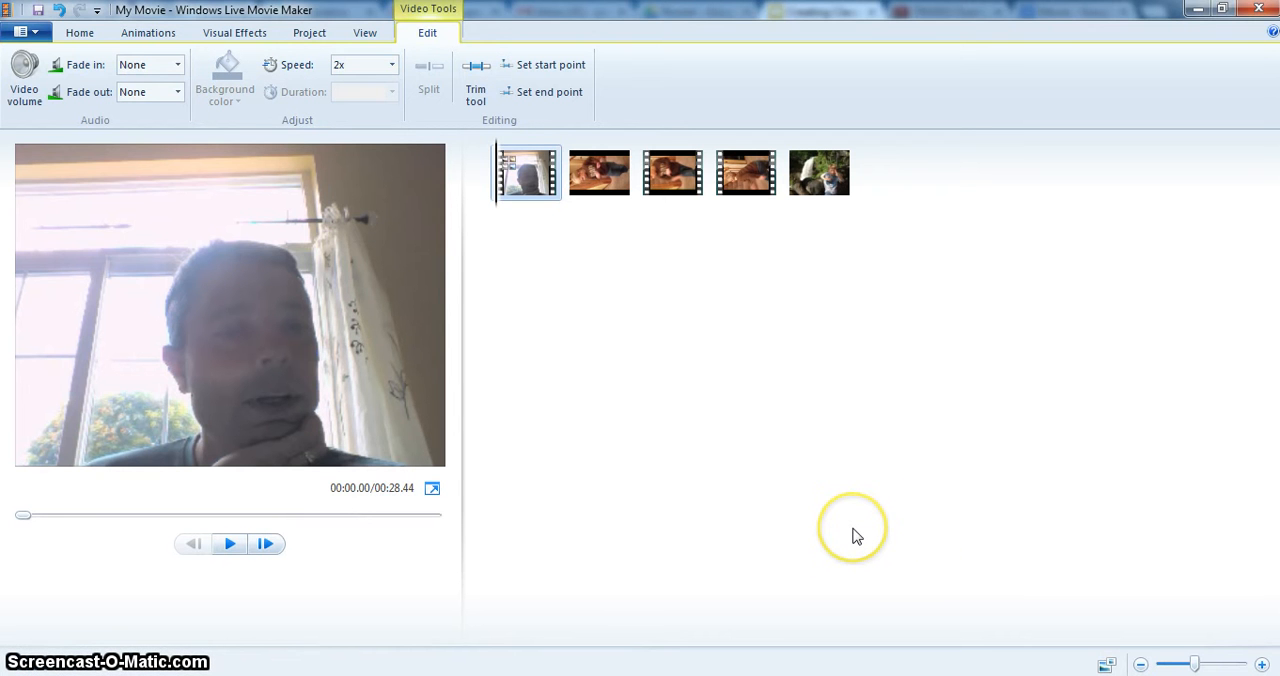
{"action": "left_click", "coordinate": [600, 172]}
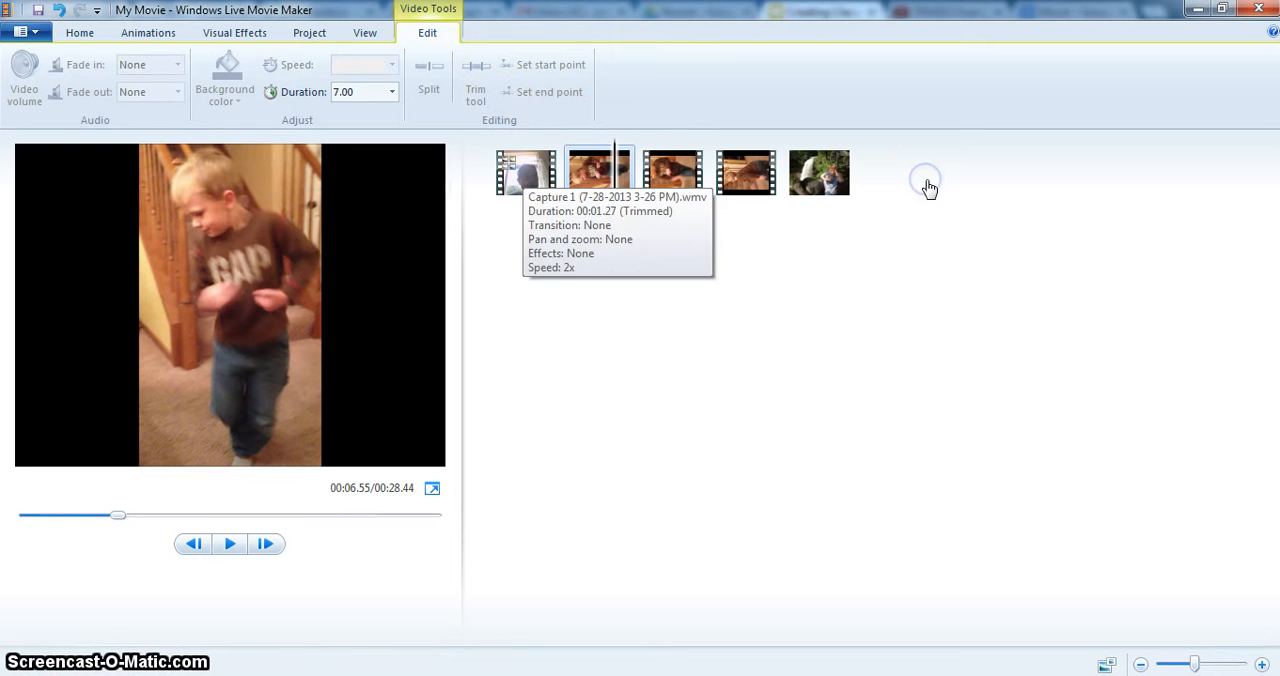
{"action": "mouse_move", "coordinate": [364, 108]}
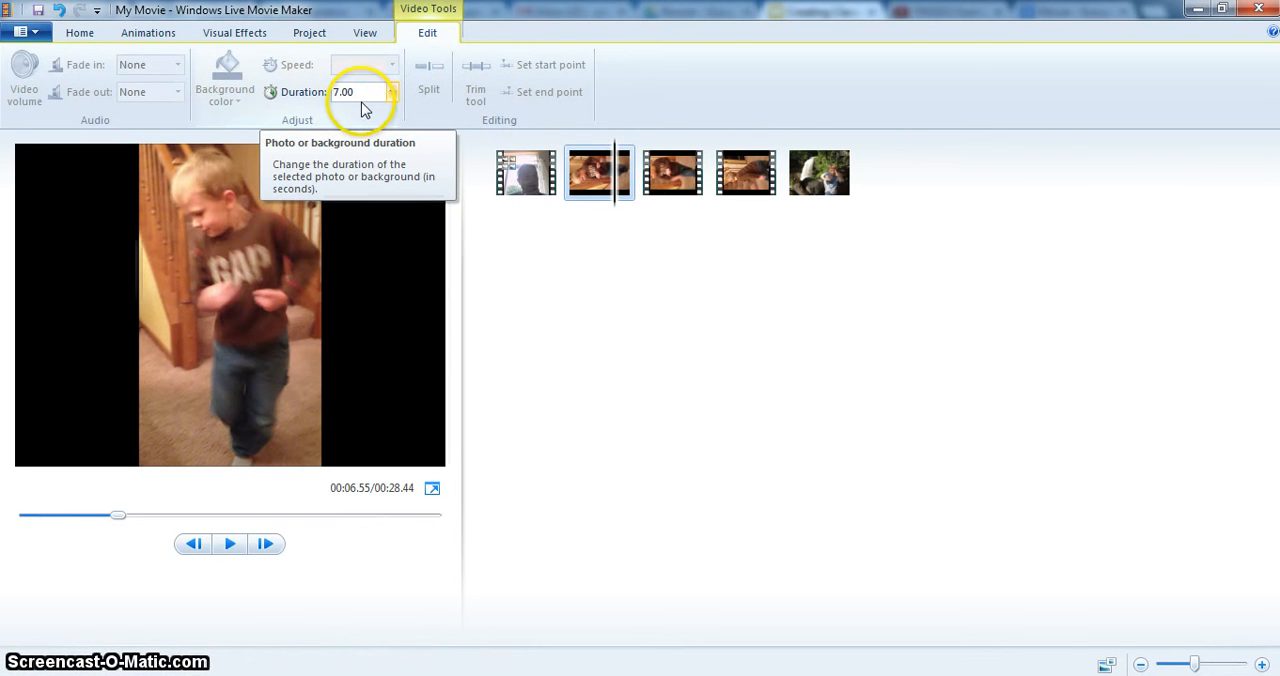
Bring up the duration choices for the snapshot photo after the webcam clip.
{"action": "left_click", "coordinate": [392, 92]}
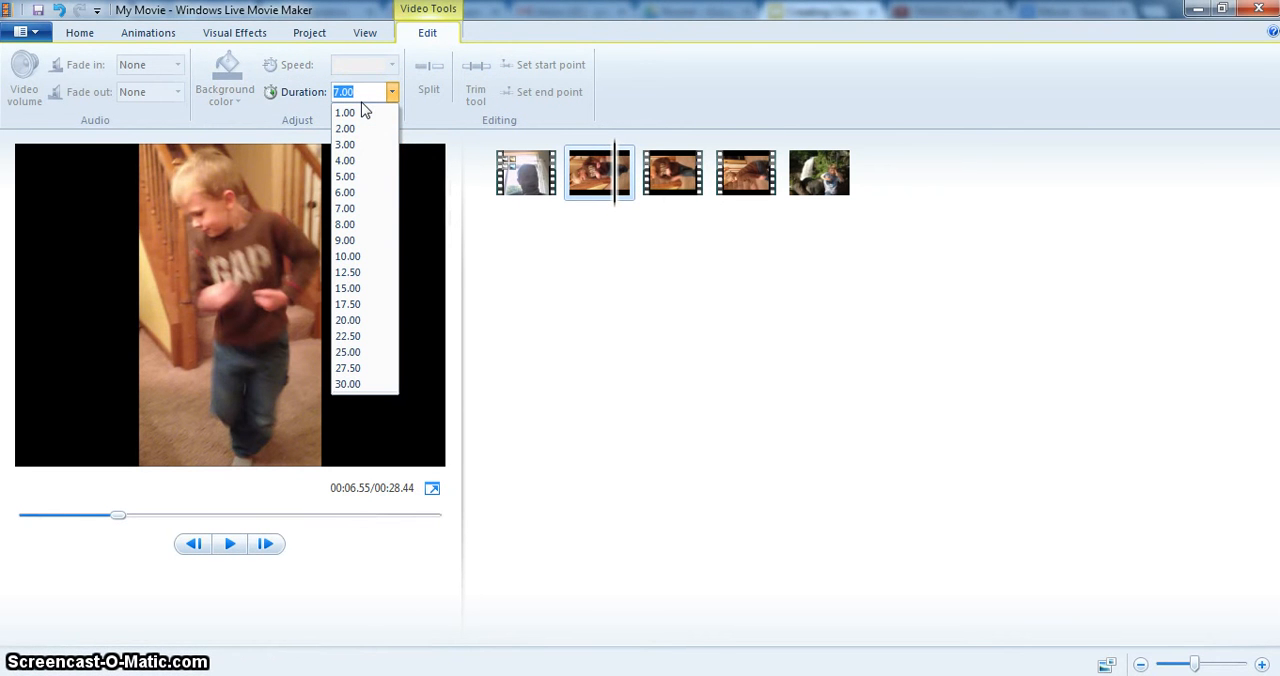
{"action": "mouse_move", "coordinate": [356, 144]}
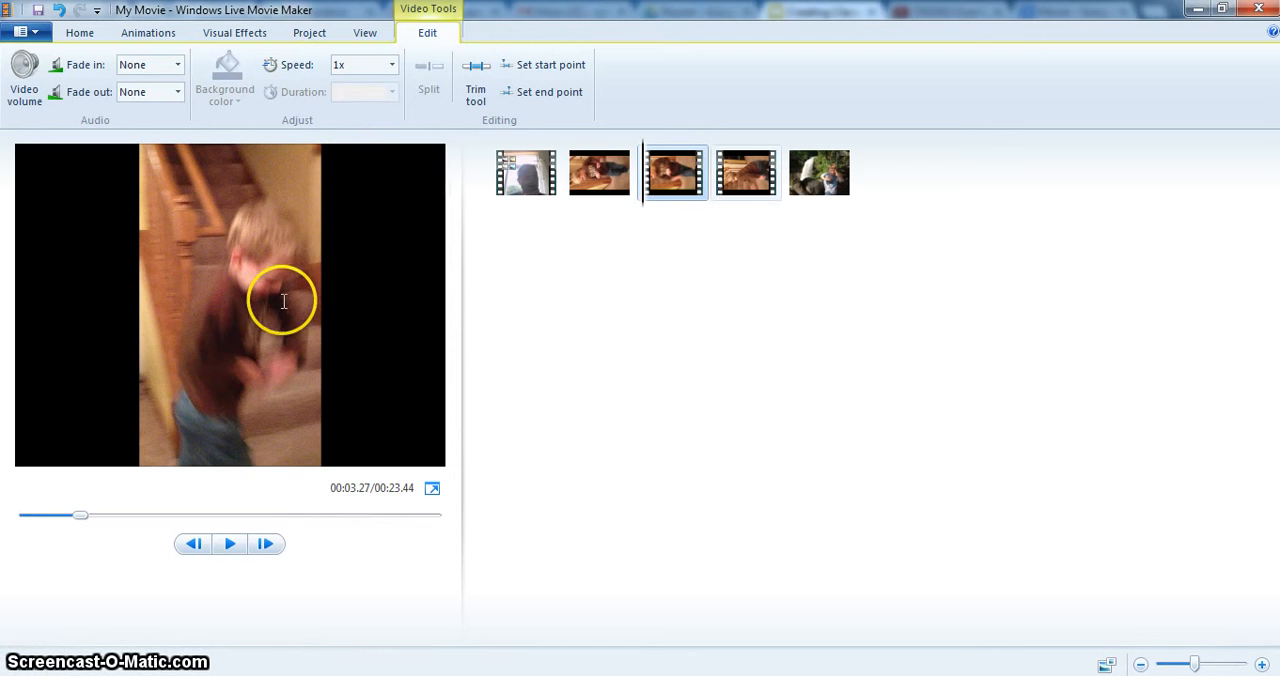
Set the closing waterfall photo to 2 seconds and preview the movie clip by clip.
{"action": "left_click", "coordinate": [820, 172]}
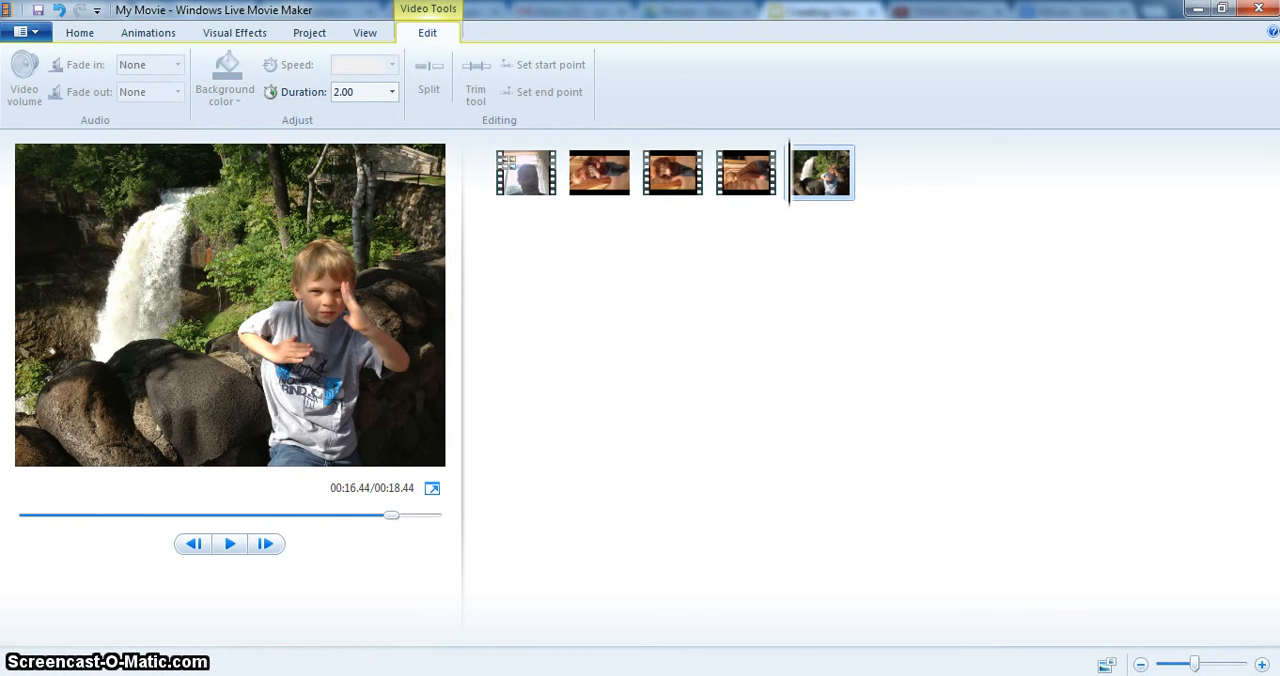
{"action": "left_click", "coordinate": [526, 172]}
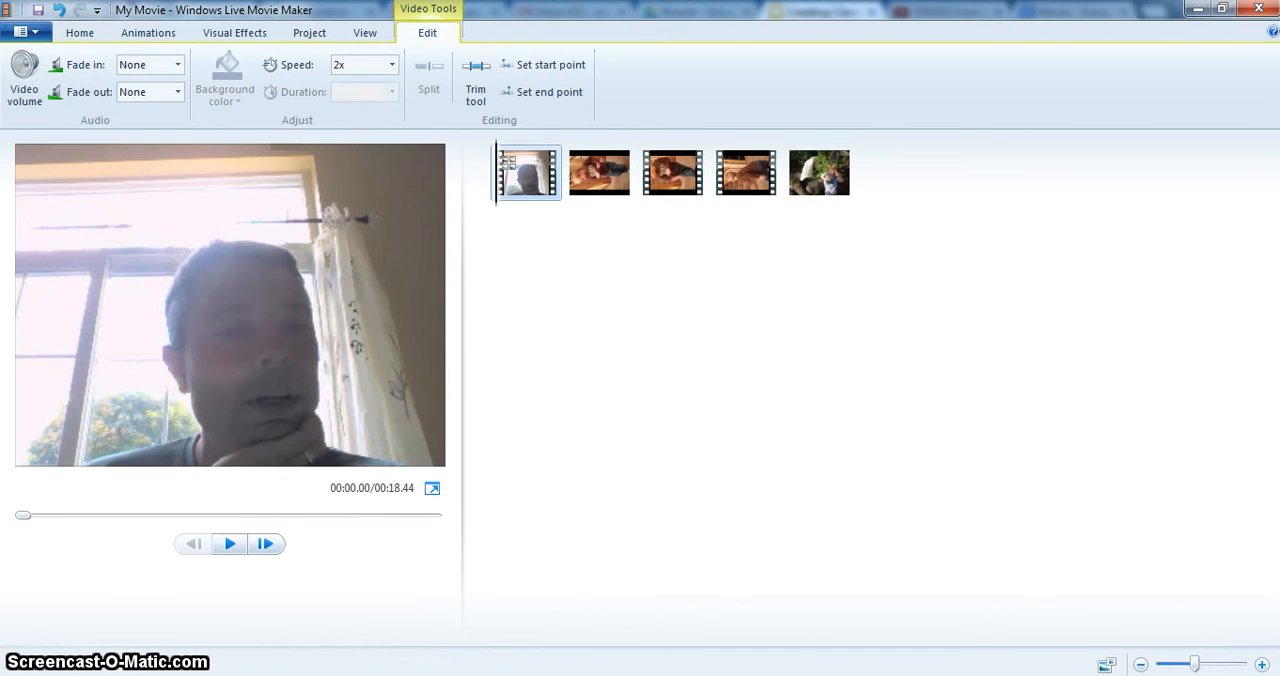
{"action": "left_click", "coordinate": [228, 544]}
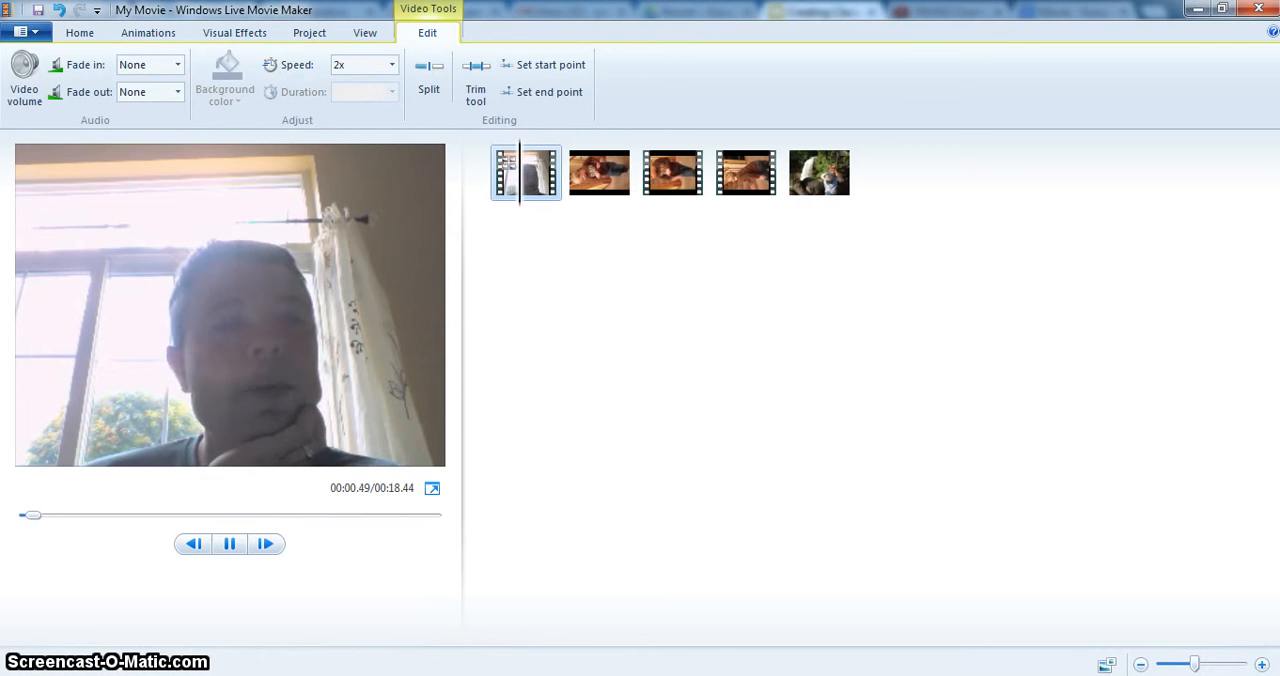
{"action": "left_click", "coordinate": [598, 172]}
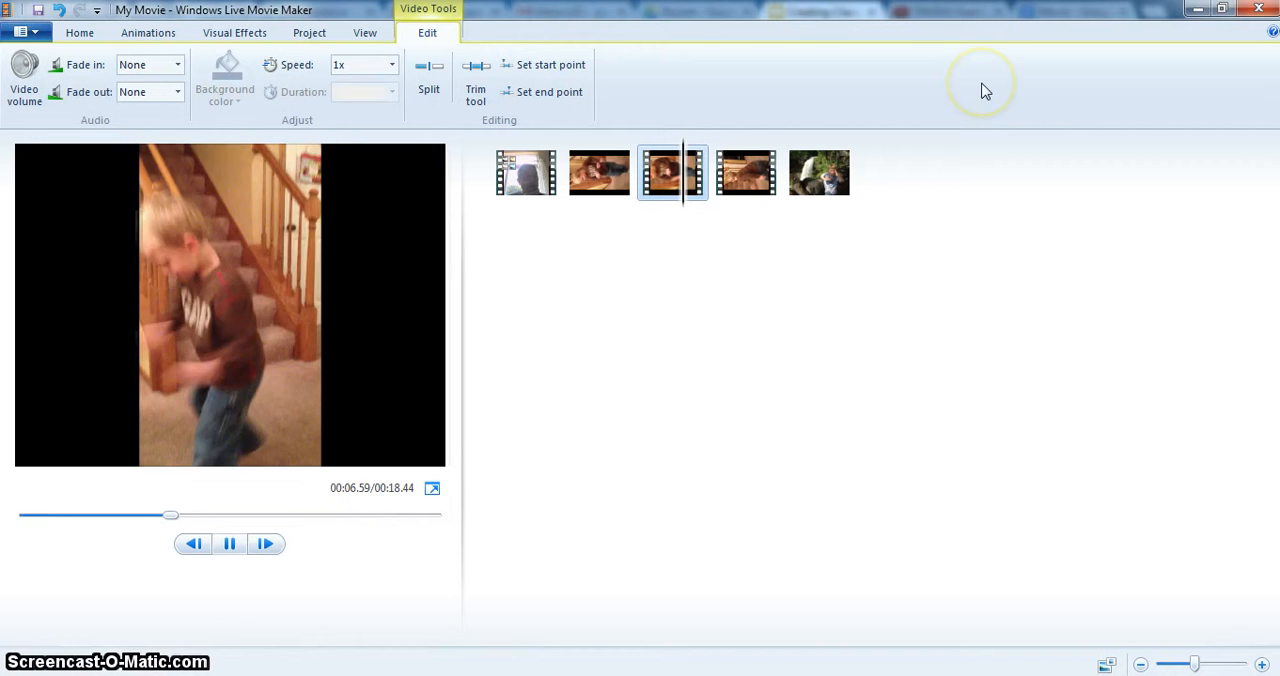
{"action": "left_click", "coordinate": [744, 172]}
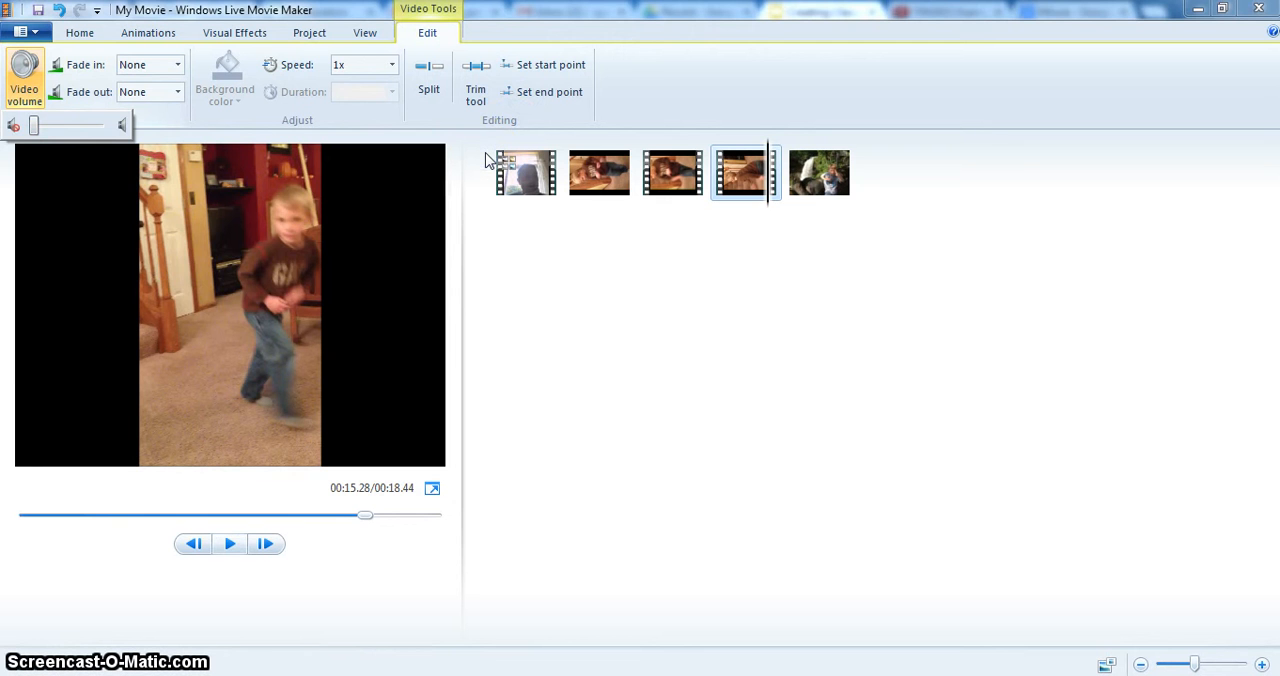
Finish previewing and reselect the waterfall photo before adding the title and credits.
{"action": "left_click", "coordinate": [228, 544]}
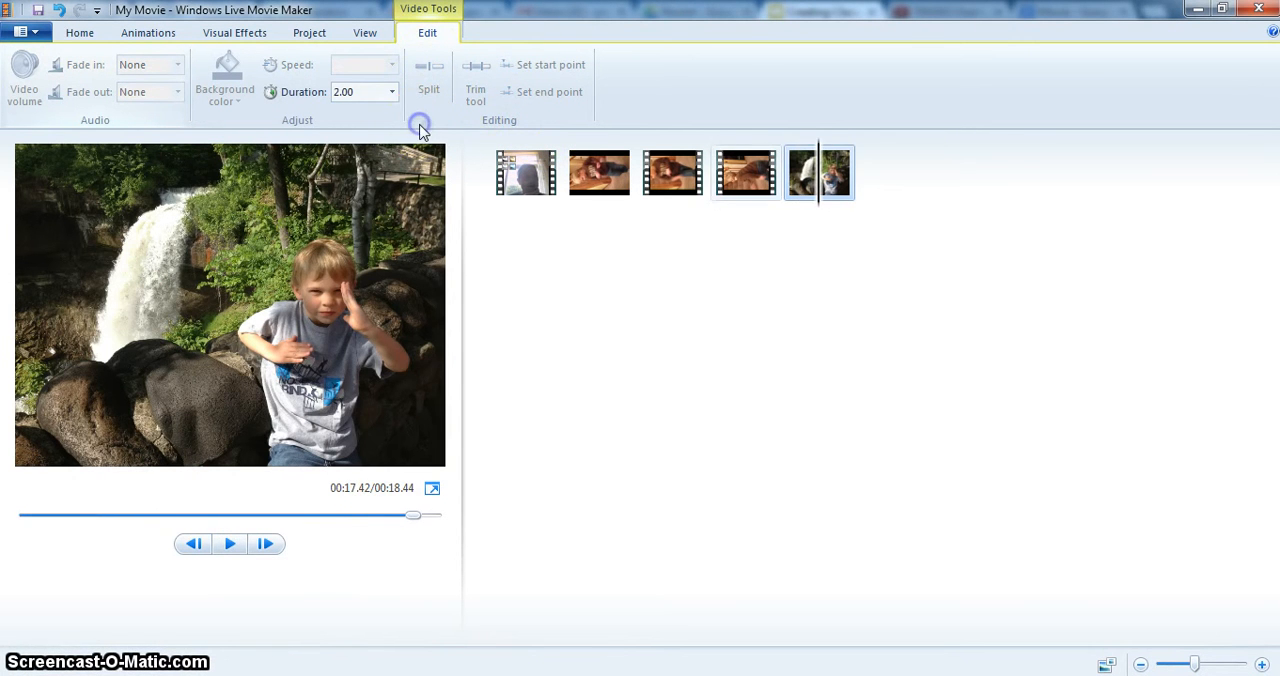
{"action": "left_click", "coordinate": [228, 544]}
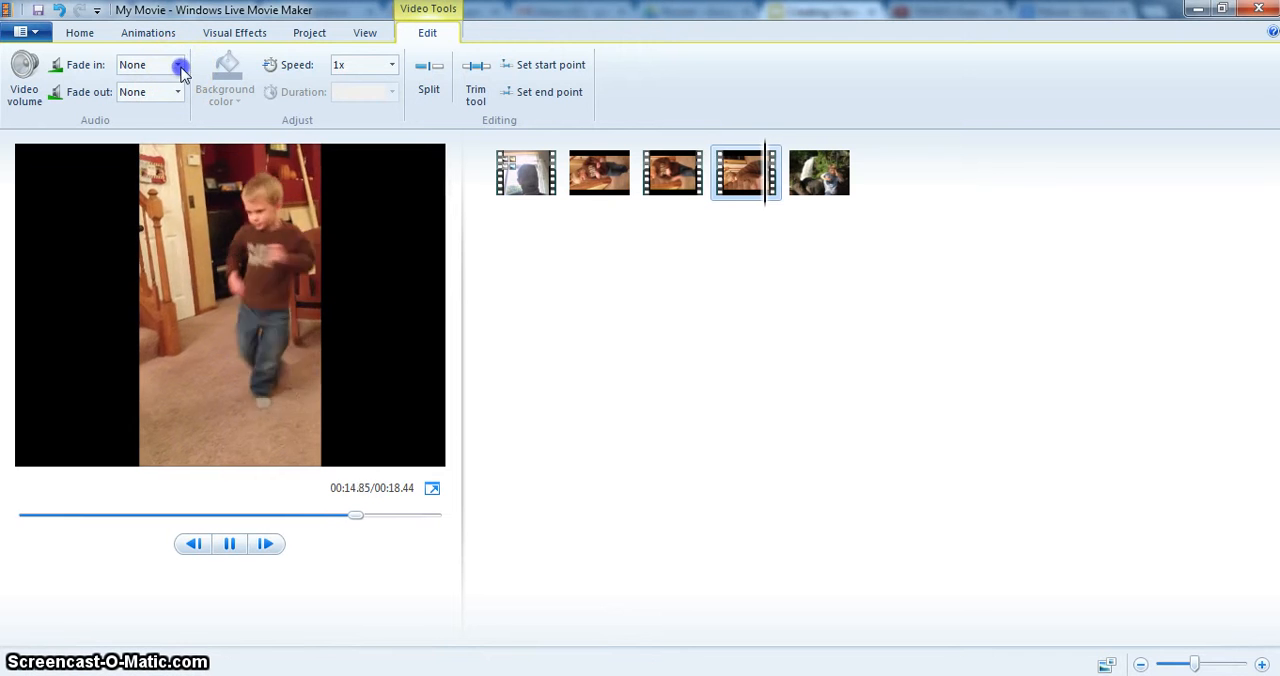
{"action": "left_click", "coordinate": [818, 172]}
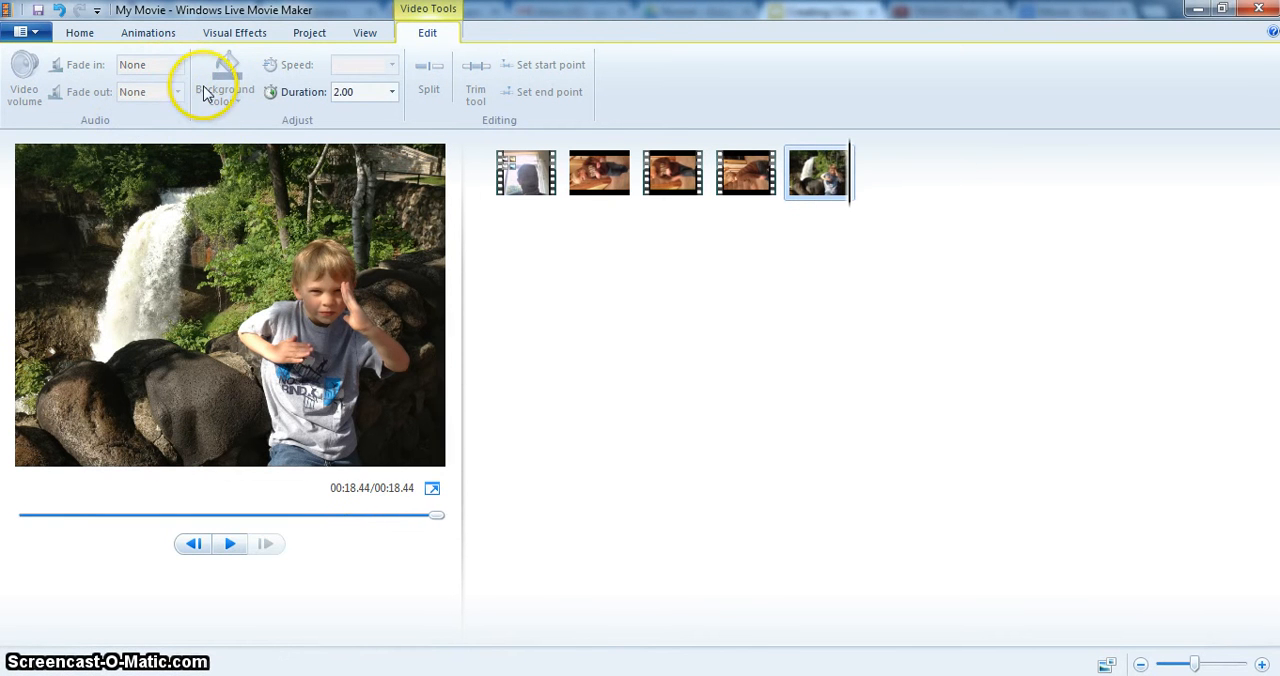
{"action": "mouse_move", "coordinate": [290, 390]}
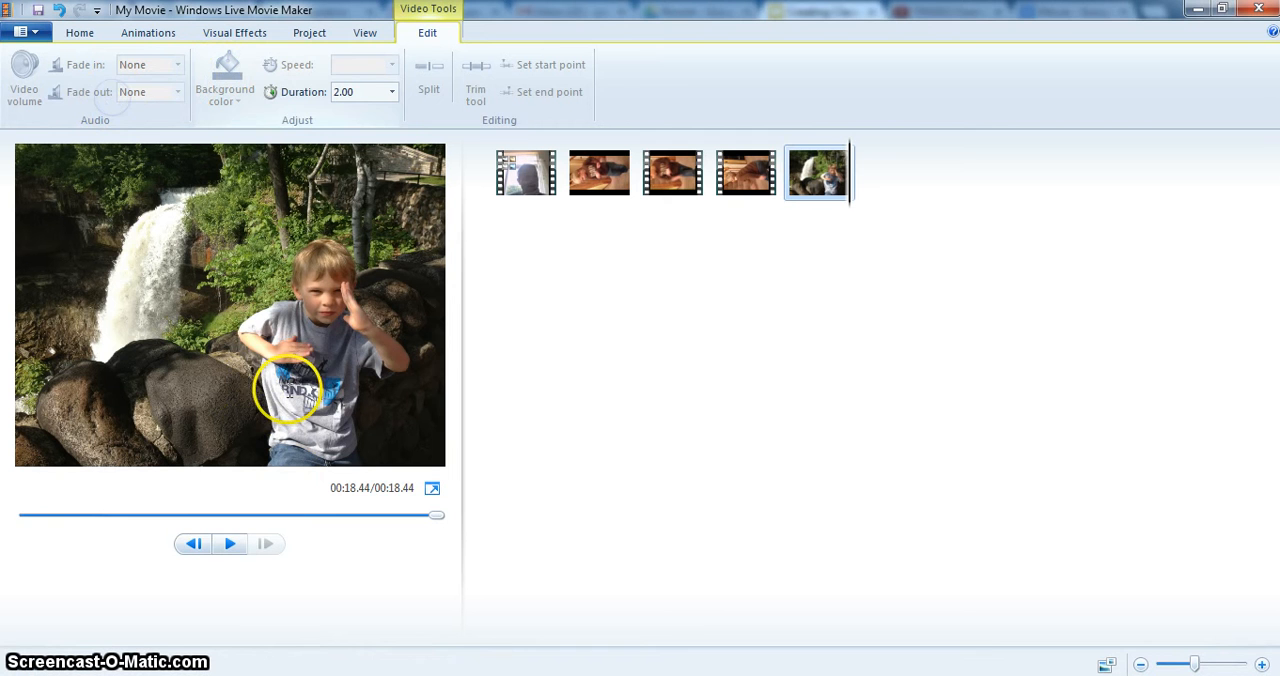
{"action": "mouse_move", "coordinate": [380, 368]}
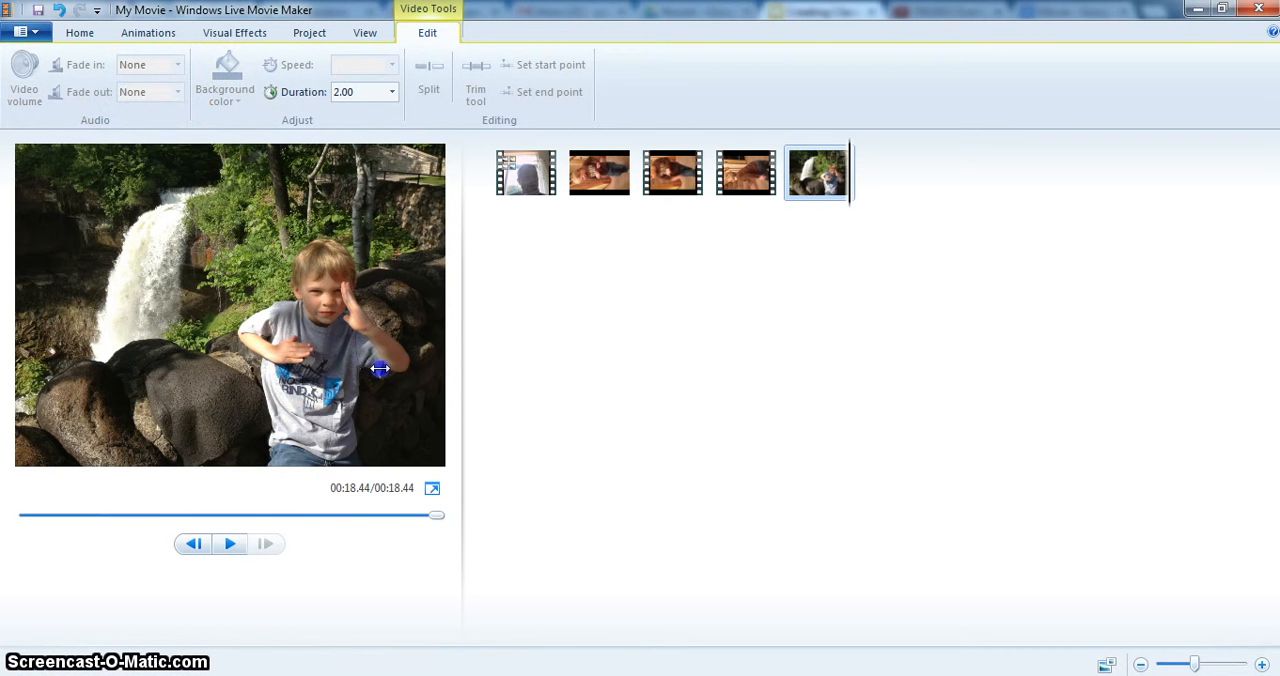
{"action": "mouse_move", "coordinate": [188, 300]}
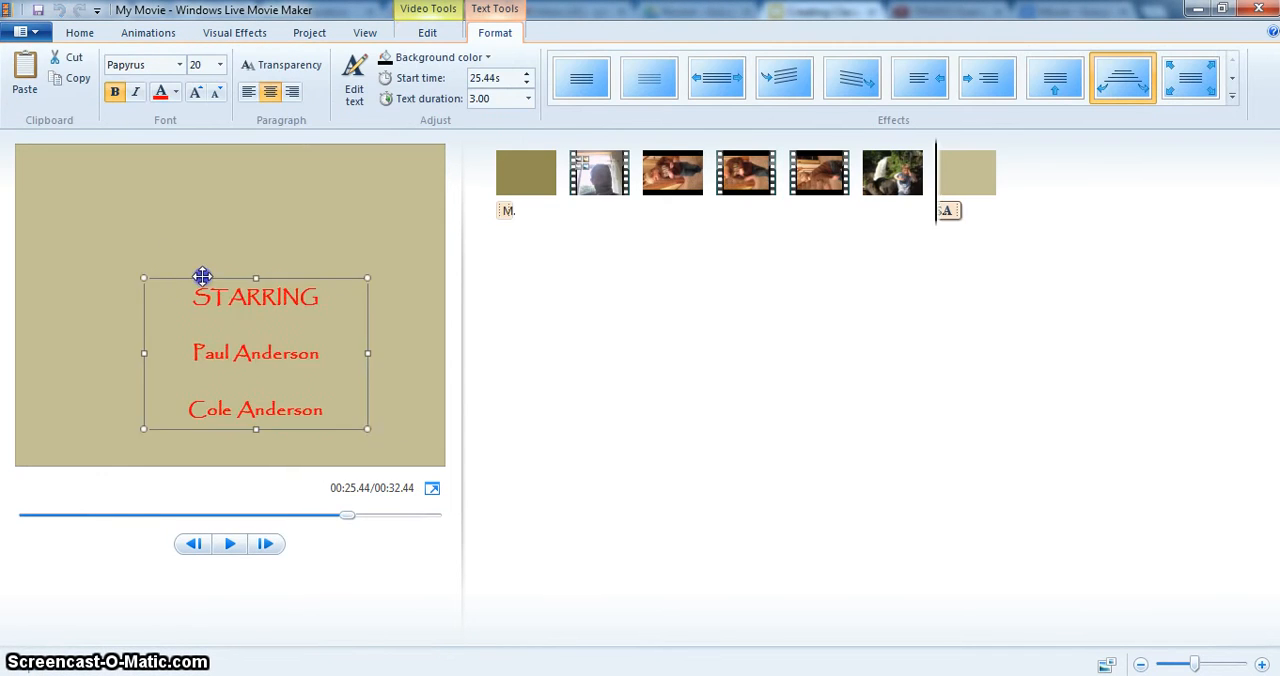
Move the credits text higher, then caption the first dancing clip 'The Dancer'.
{"action": "left_click_drag", "start_coordinate": [256, 352], "coordinate": [232, 312]}
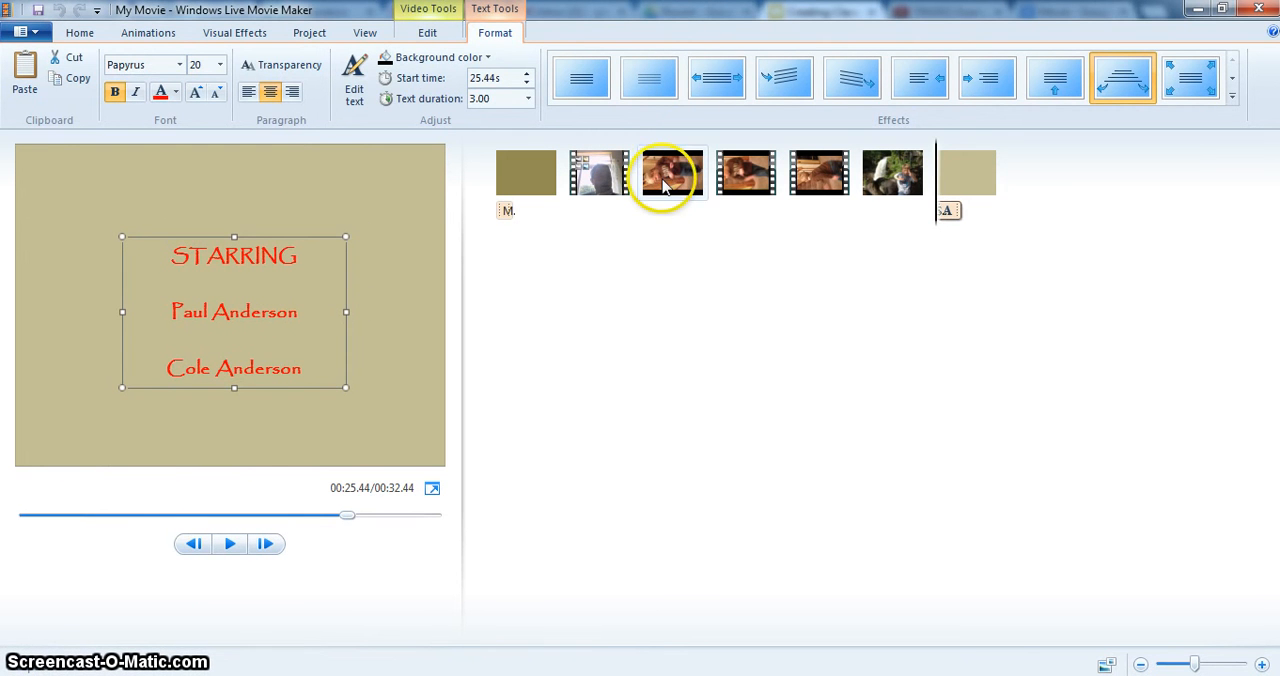
{"action": "left_click", "coordinate": [672, 172]}
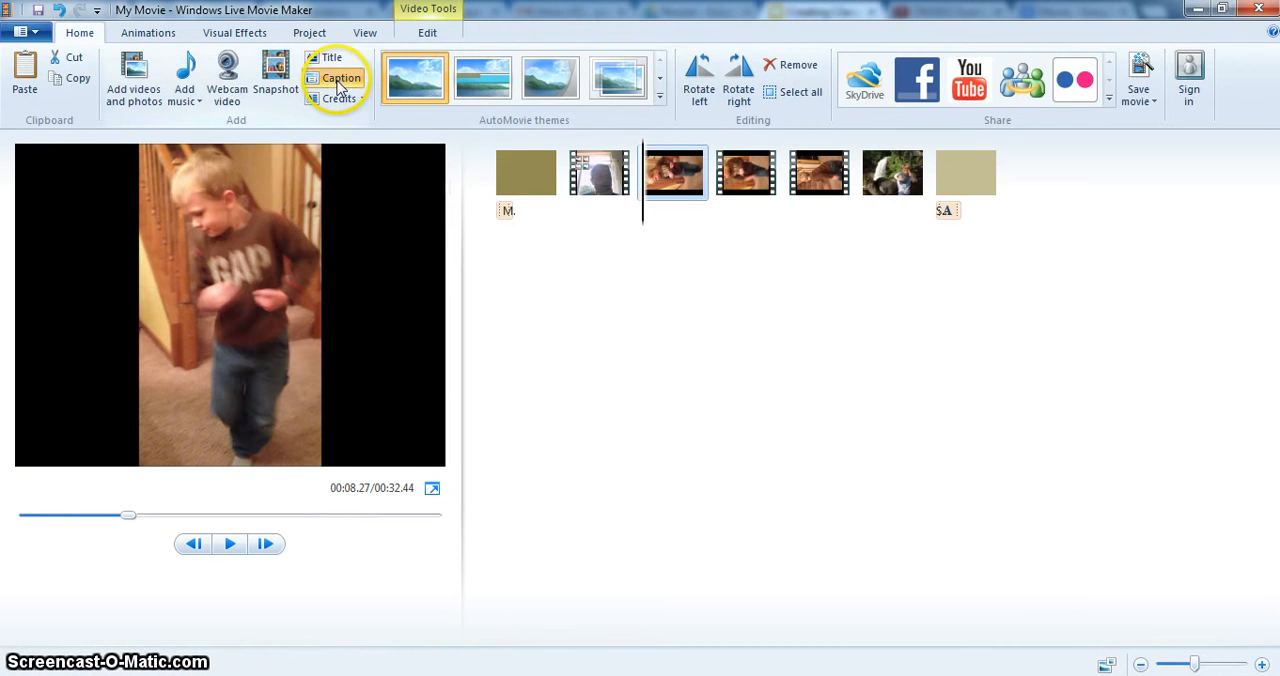
{"action": "left_click", "coordinate": [340, 78]}
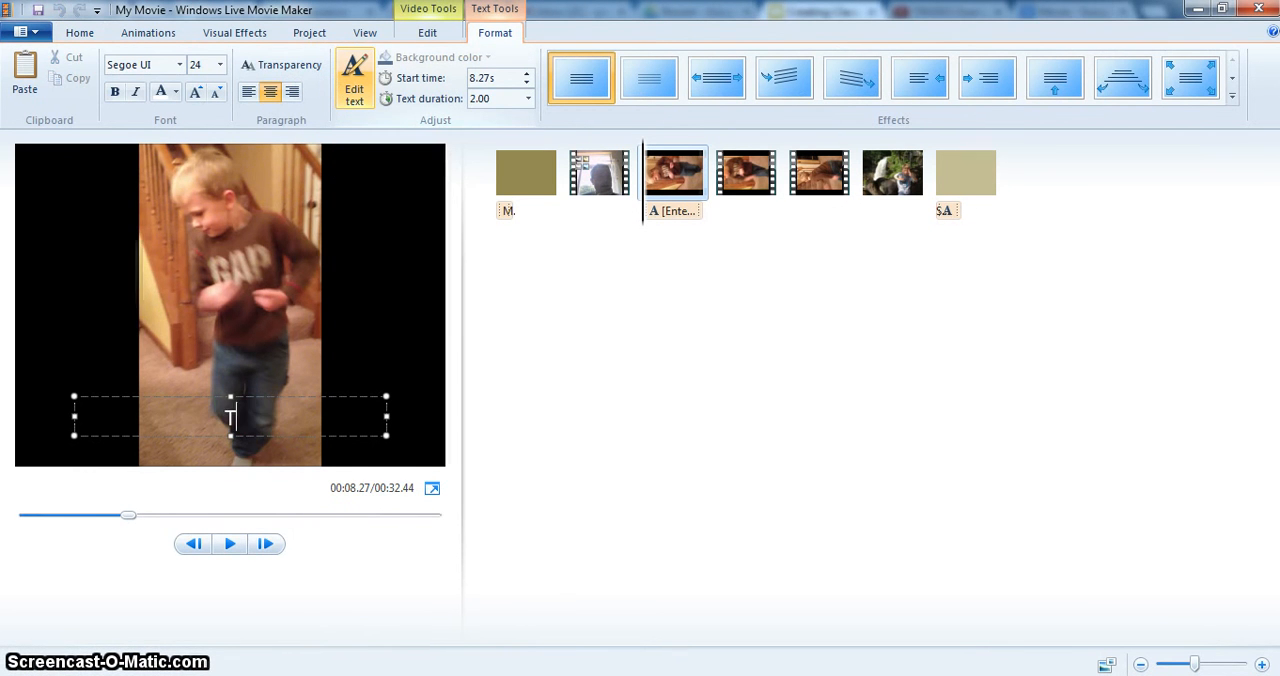
{"action": "type", "text": "he Dan"}
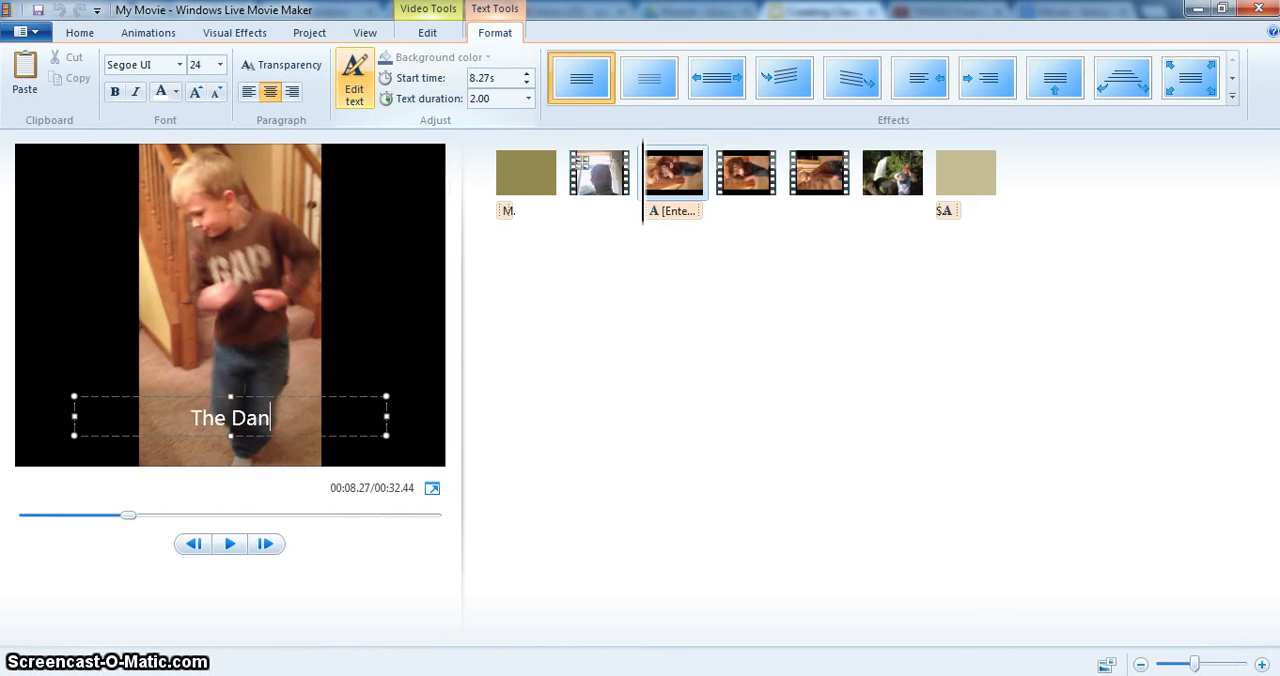
{"action": "type", "text": "cer"}
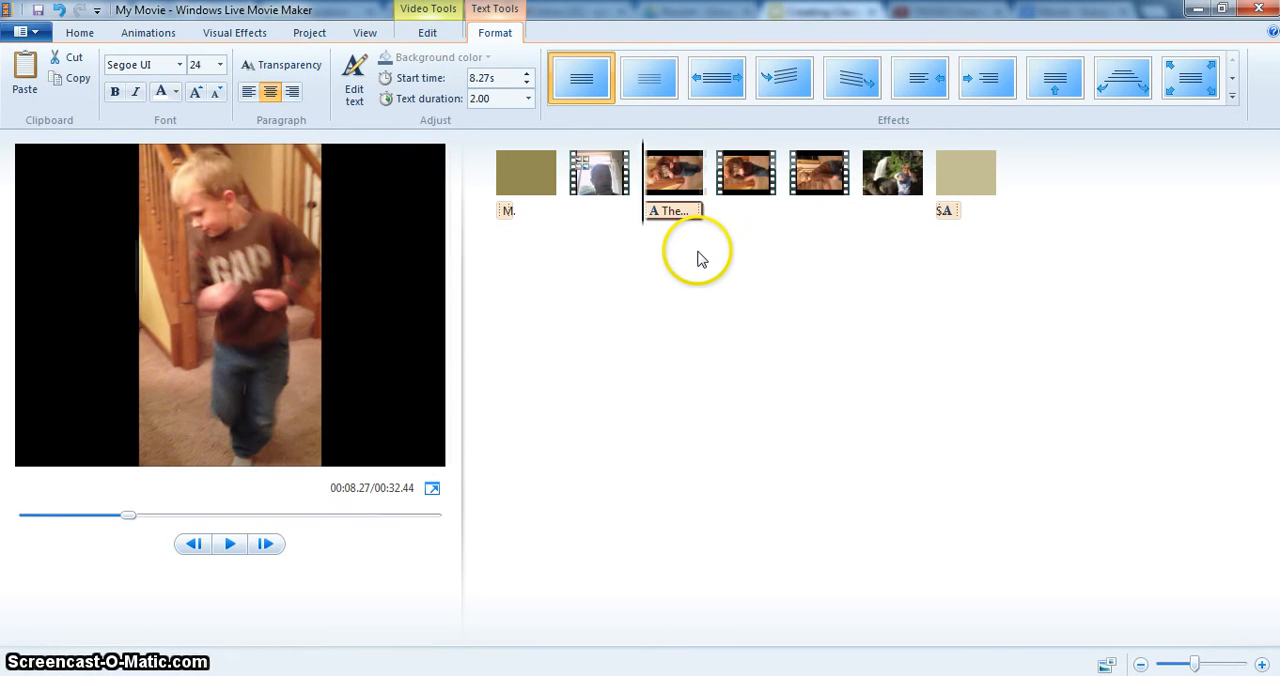
{"action": "left_click", "coordinate": [508, 212]}
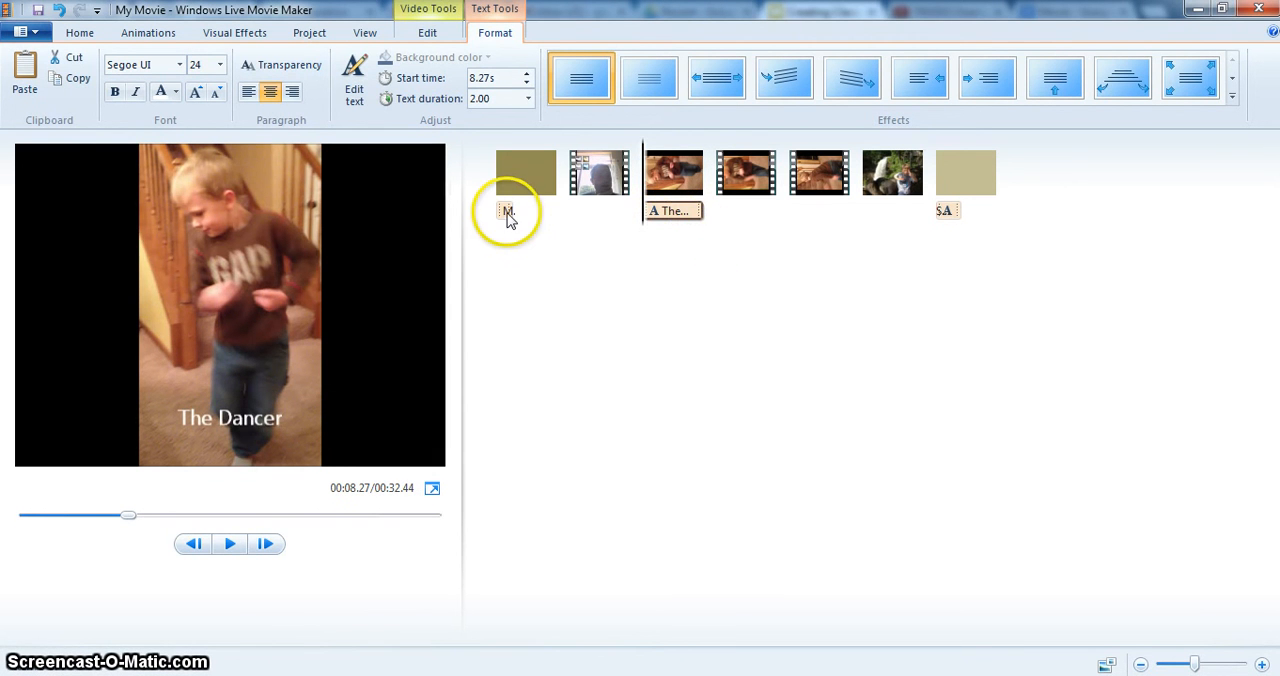
{"action": "mouse_move", "coordinate": [508, 210]}
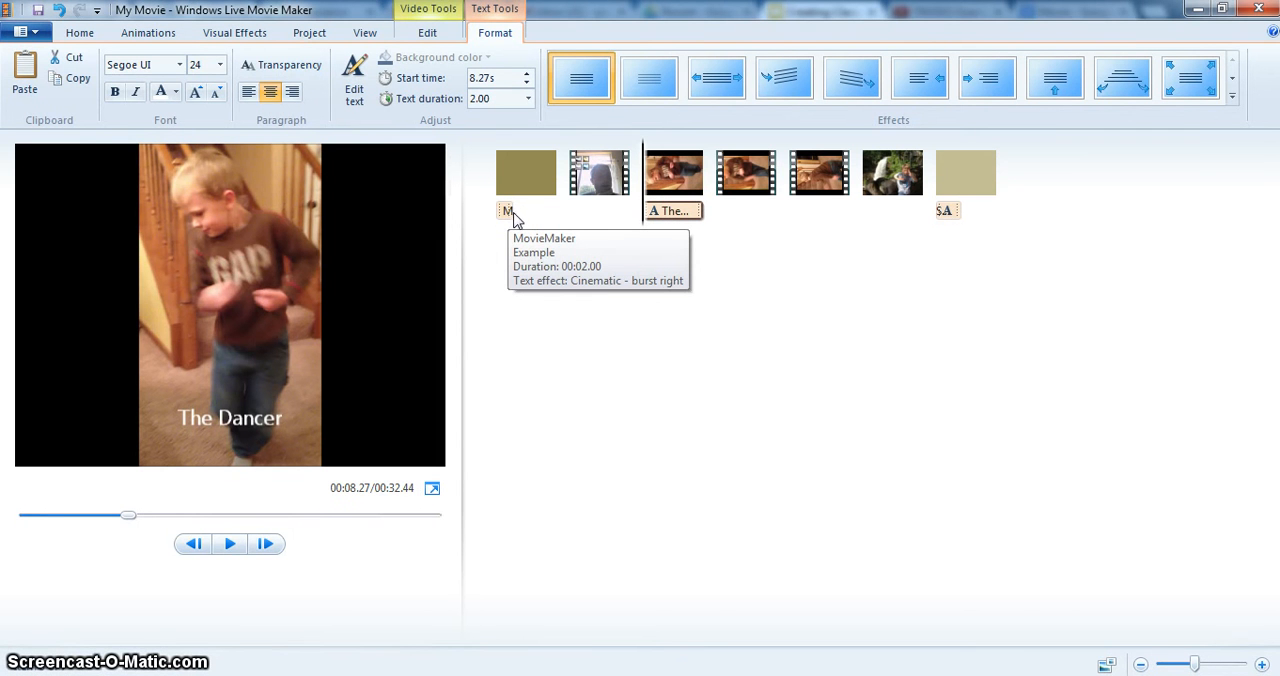
{"action": "mouse_move", "coordinate": [668, 216]}
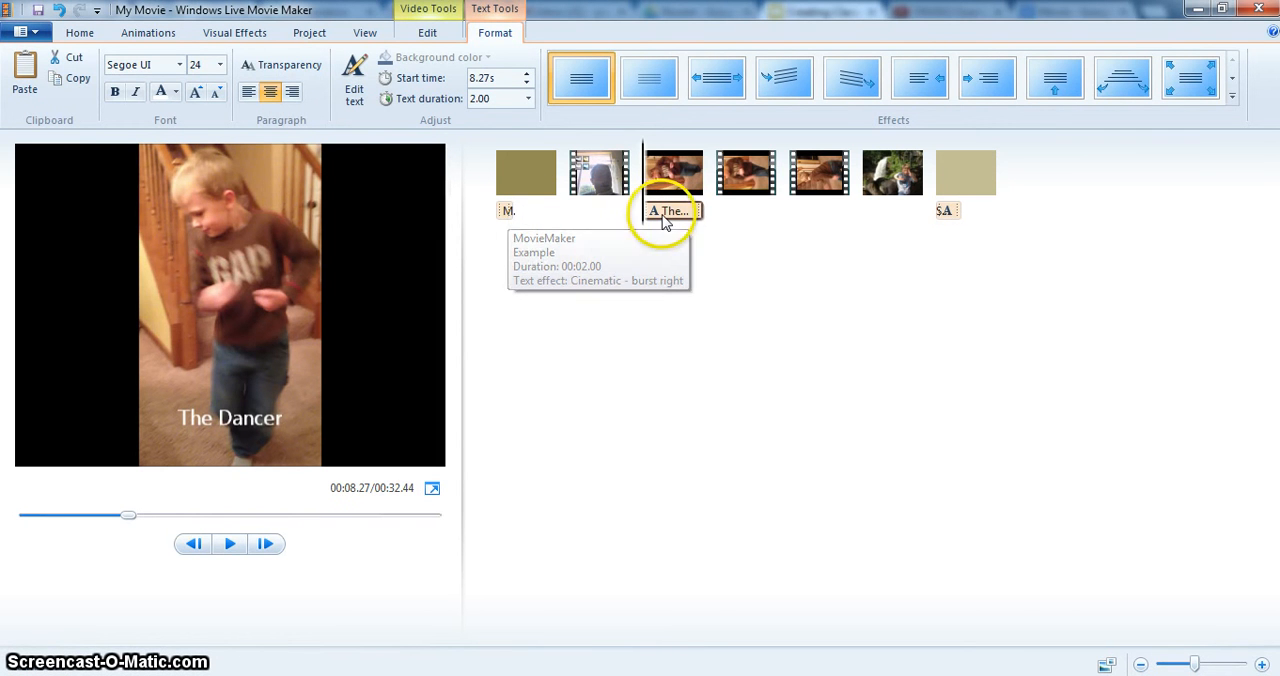
{"action": "mouse_move", "coordinate": [858, 222]}
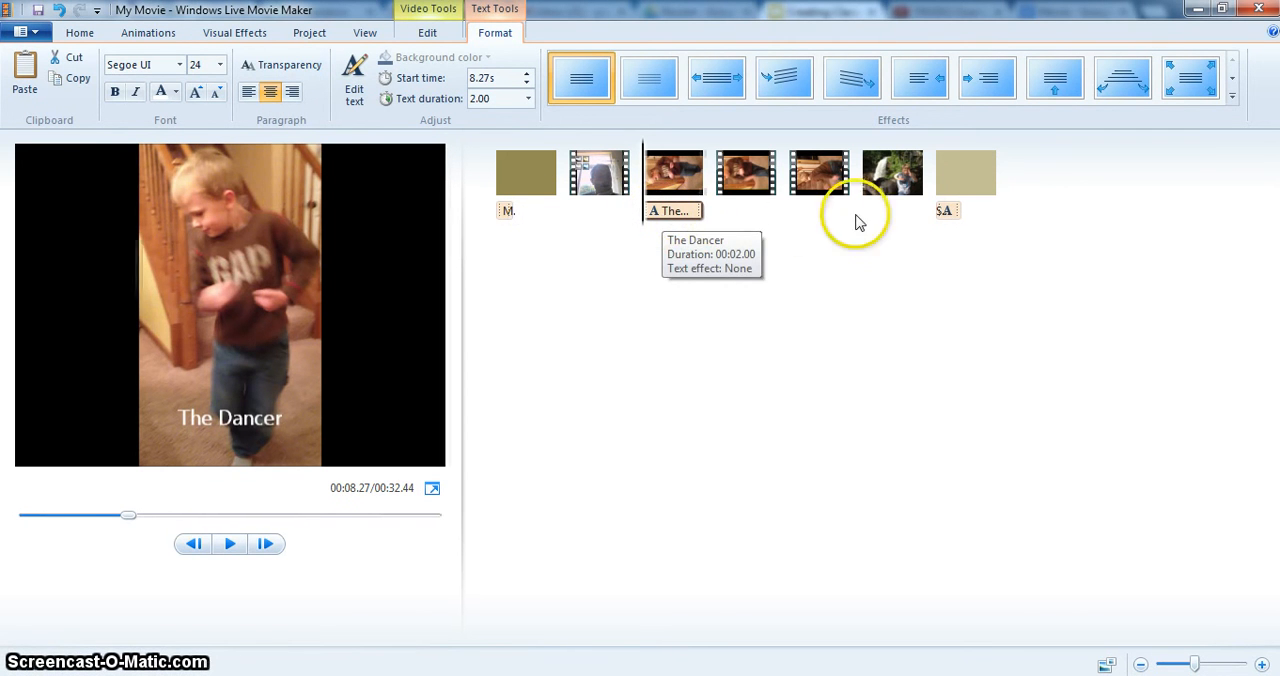
{"action": "mouse_move", "coordinate": [958, 210]}
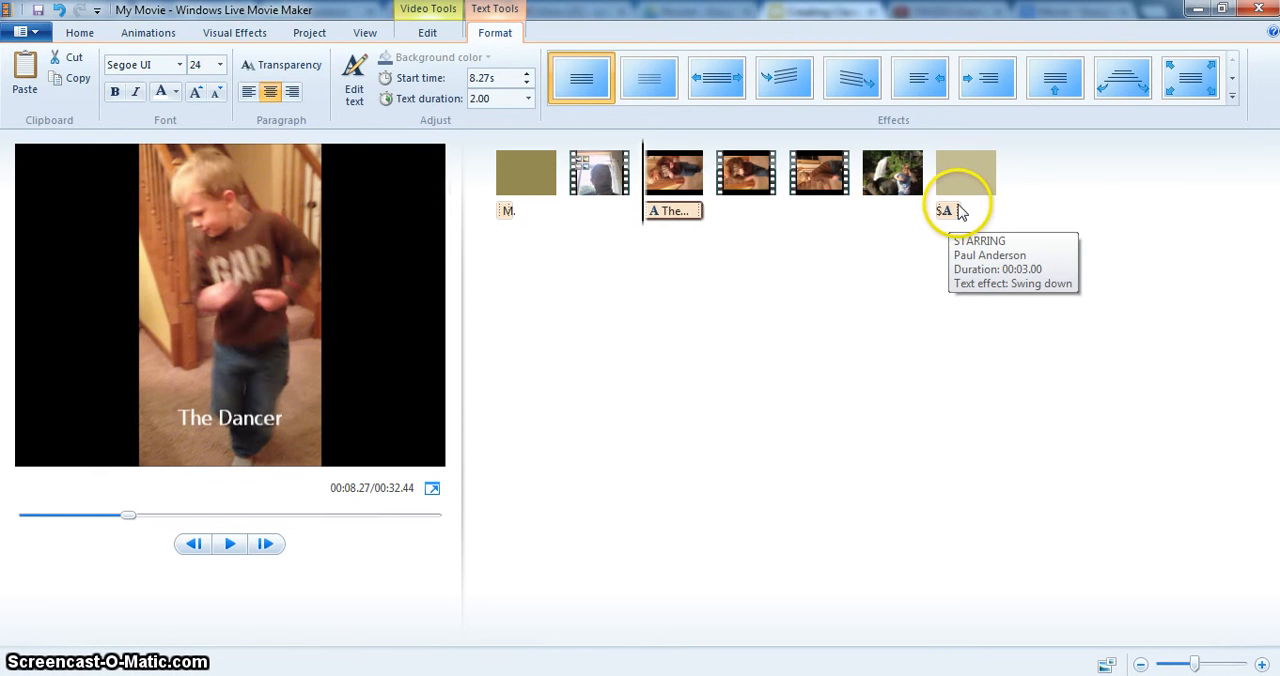
{"action": "mouse_move", "coordinate": [488, 176]}
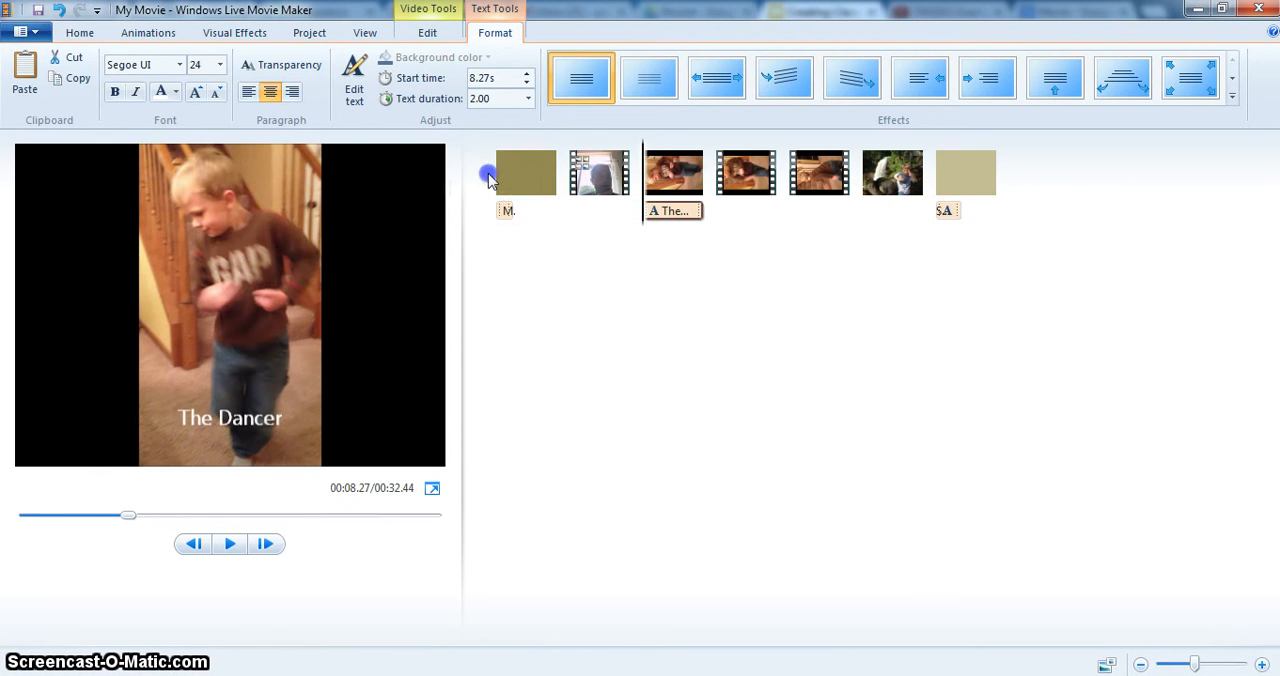
{"action": "left_click", "coordinate": [524, 172]}
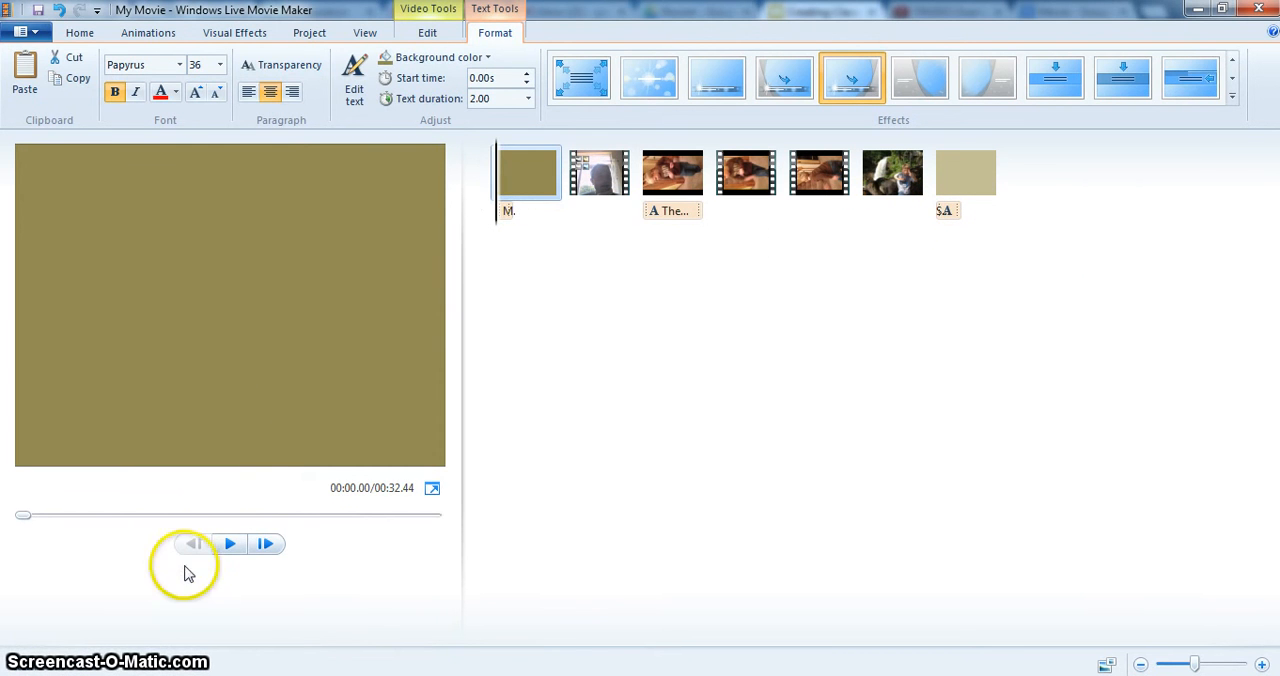
{"action": "left_click", "coordinate": [228, 544]}
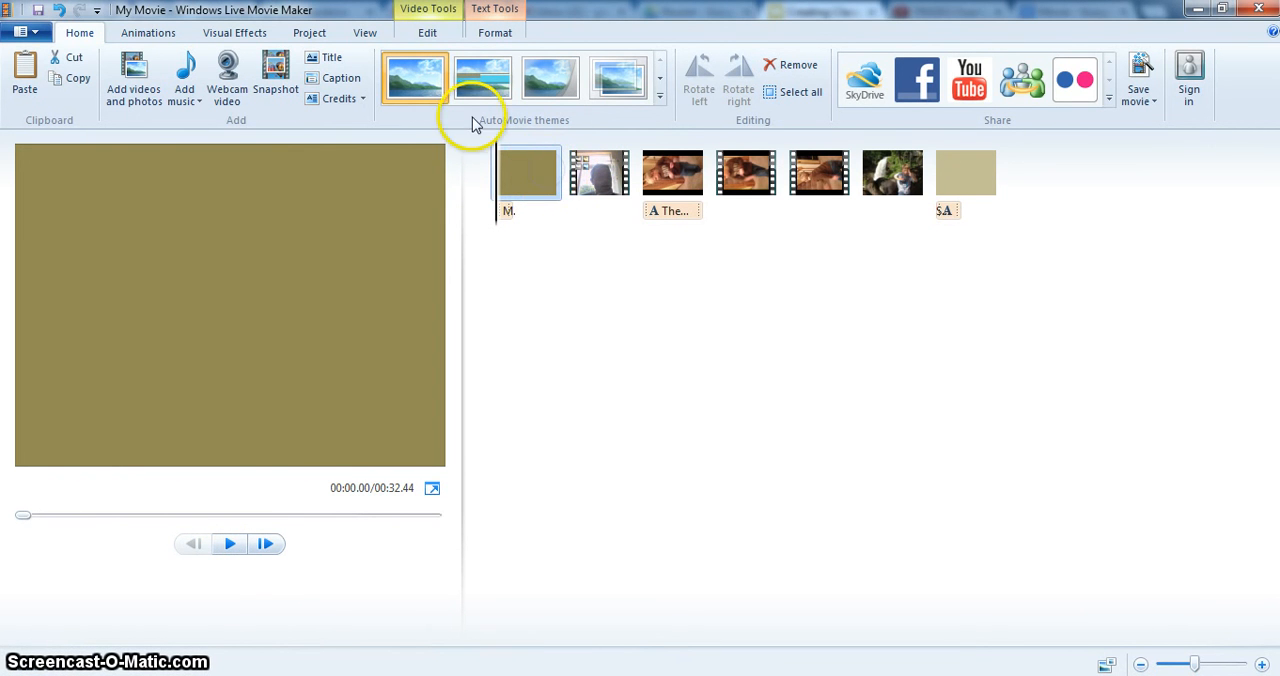
Set both the opening title and the closing credits to a 2.00 s duration.
{"action": "left_click", "coordinate": [428, 32]}
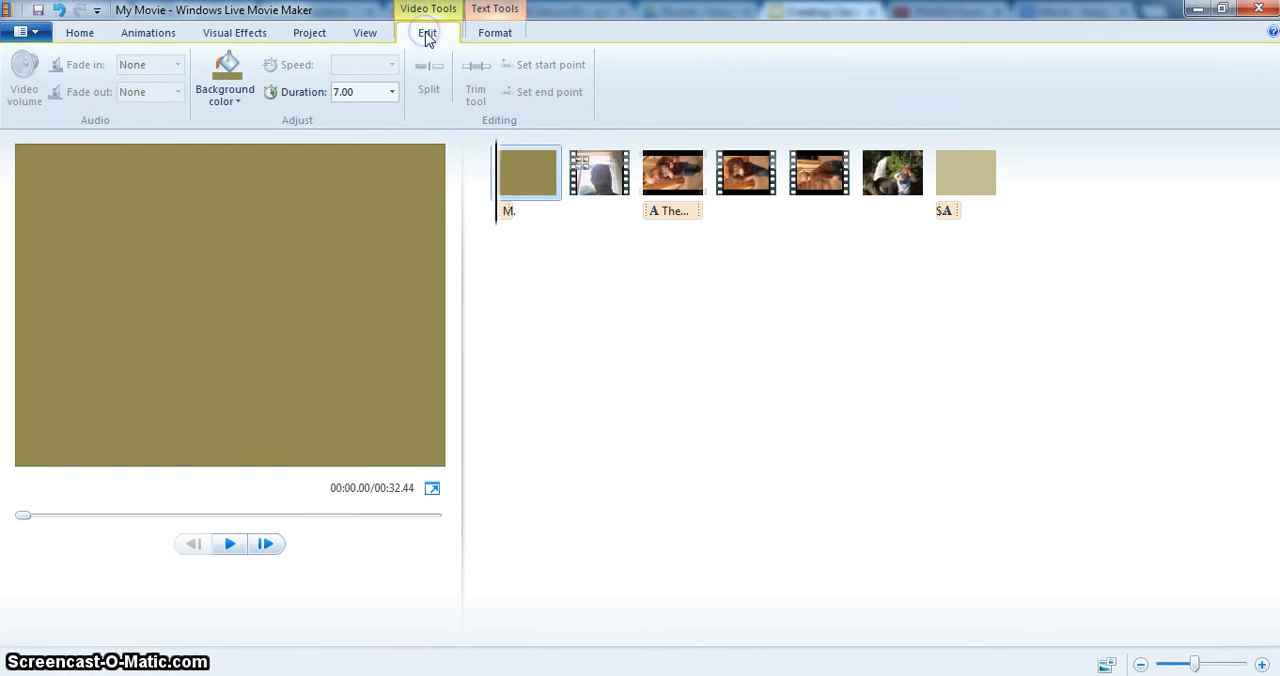
{"action": "left_click", "coordinate": [392, 92]}
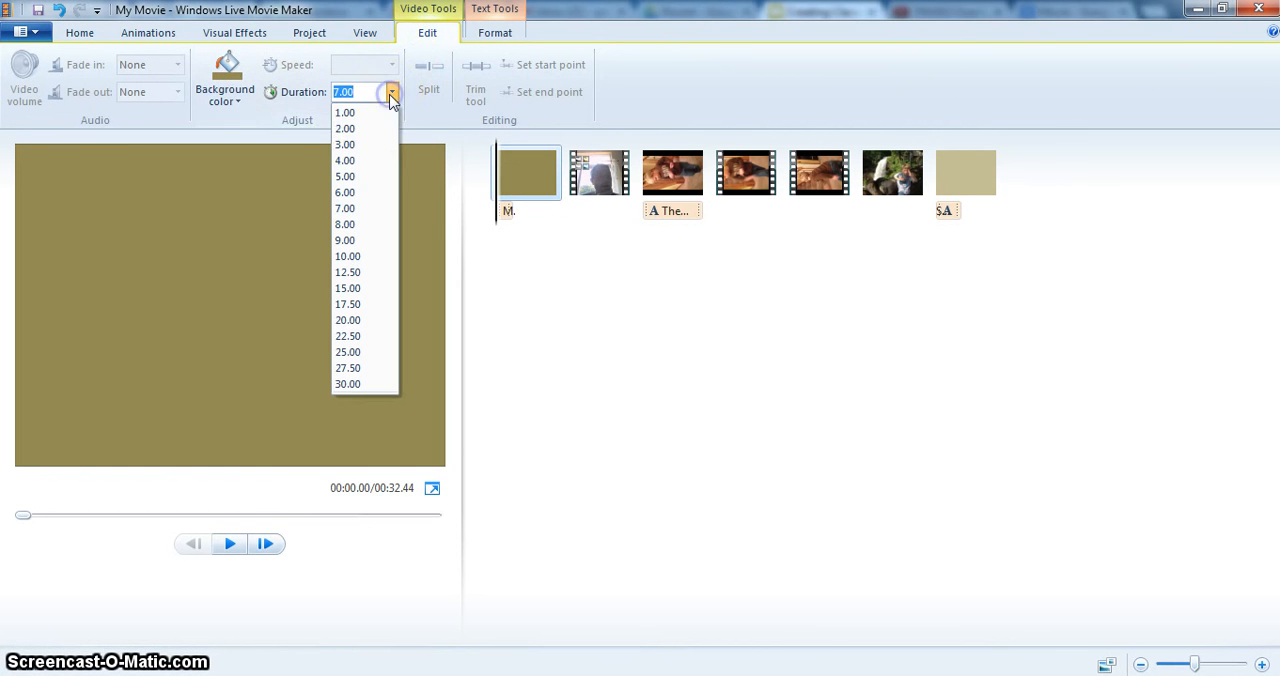
{"action": "mouse_move", "coordinate": [368, 128]}
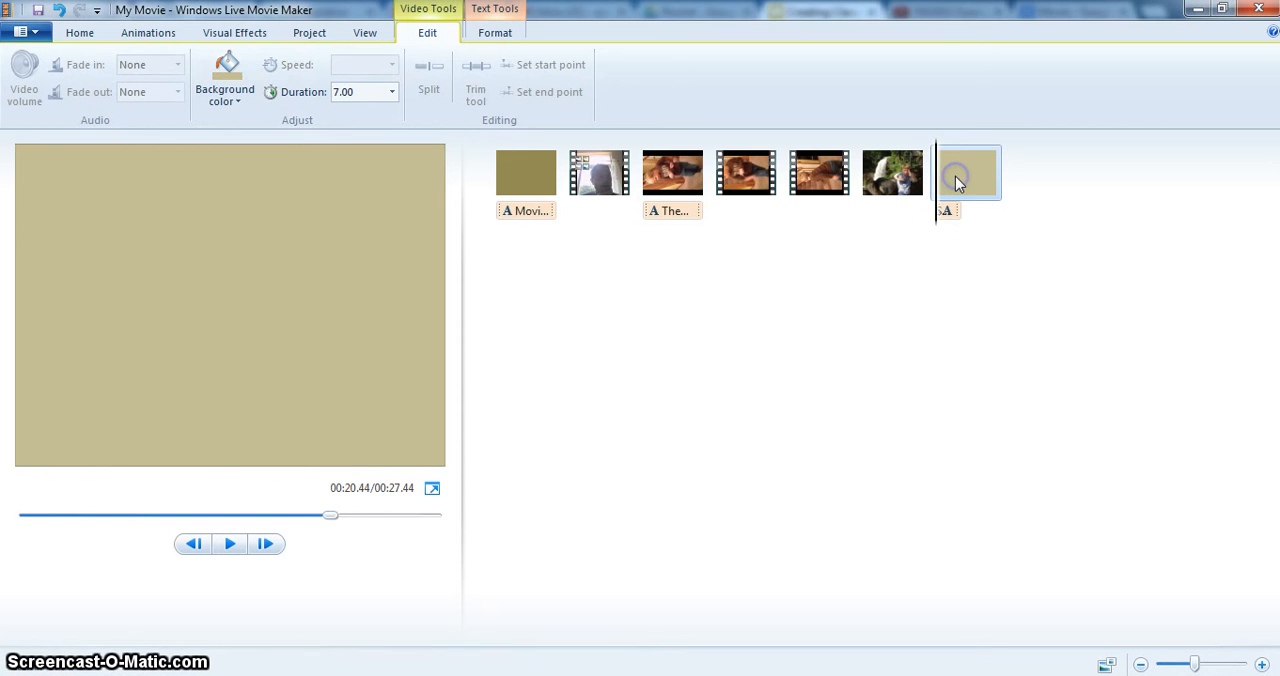
{"action": "left_click", "coordinate": [392, 92]}
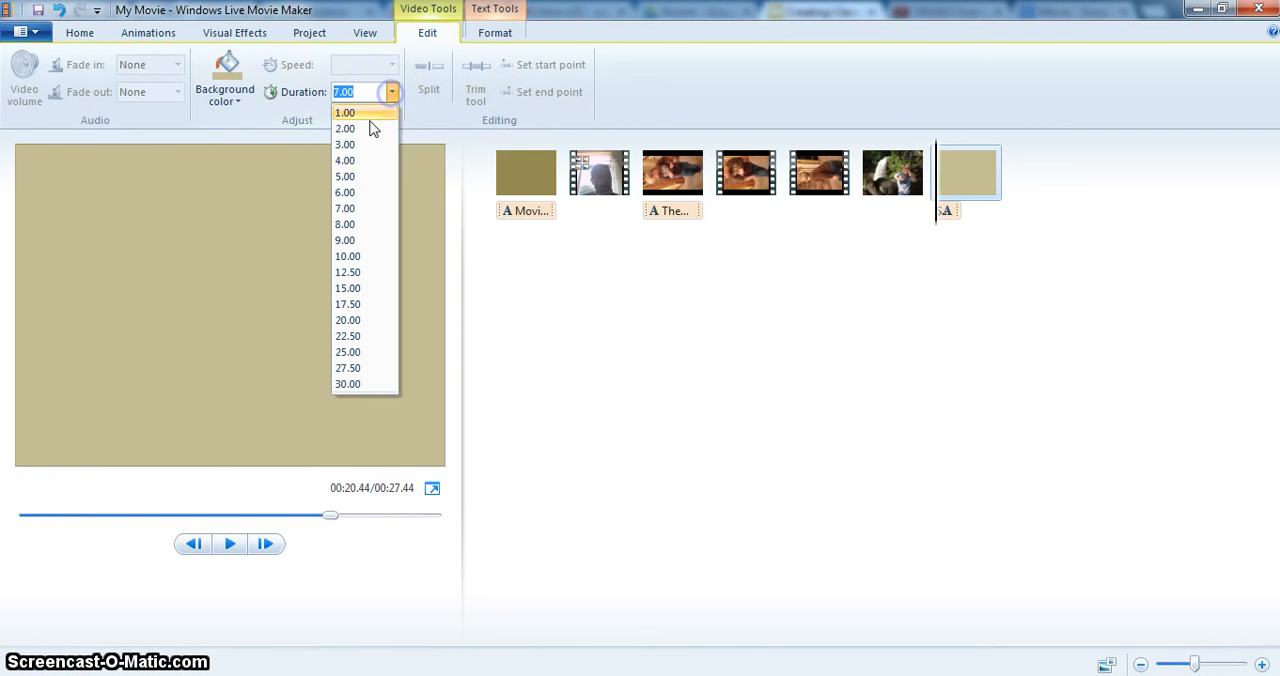
{"action": "left_click", "coordinate": [344, 128]}
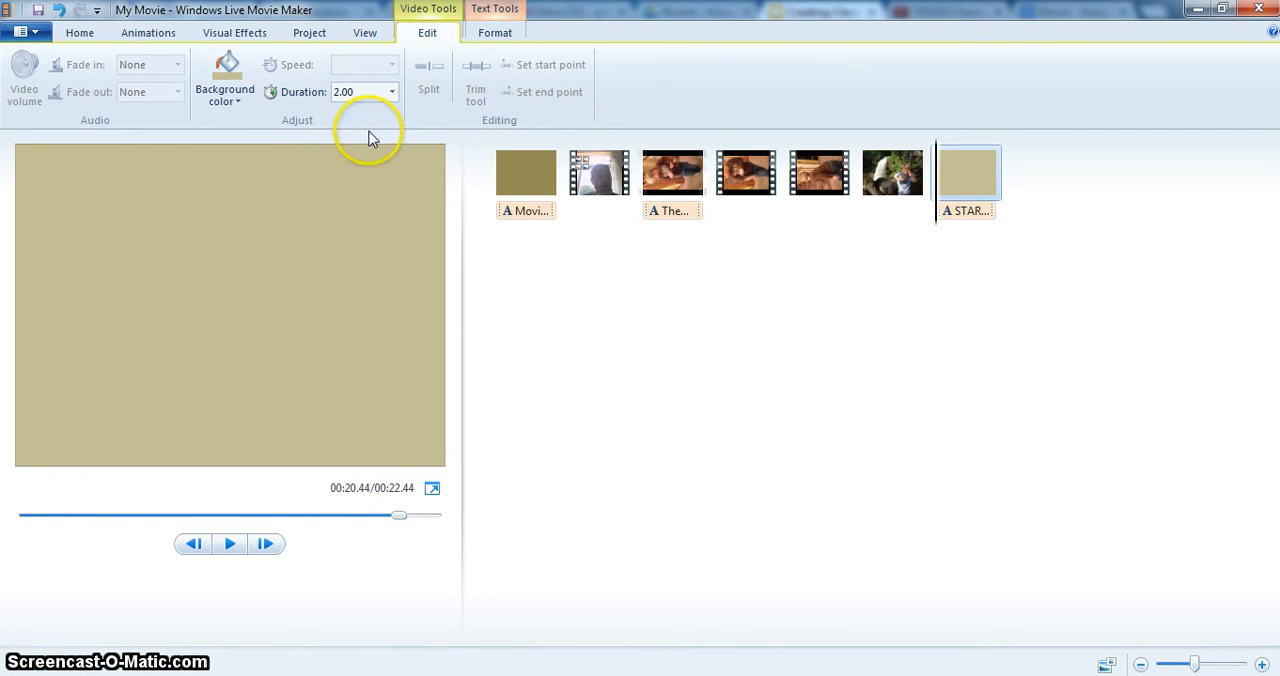
{"action": "mouse_move", "coordinate": [254, 644]}
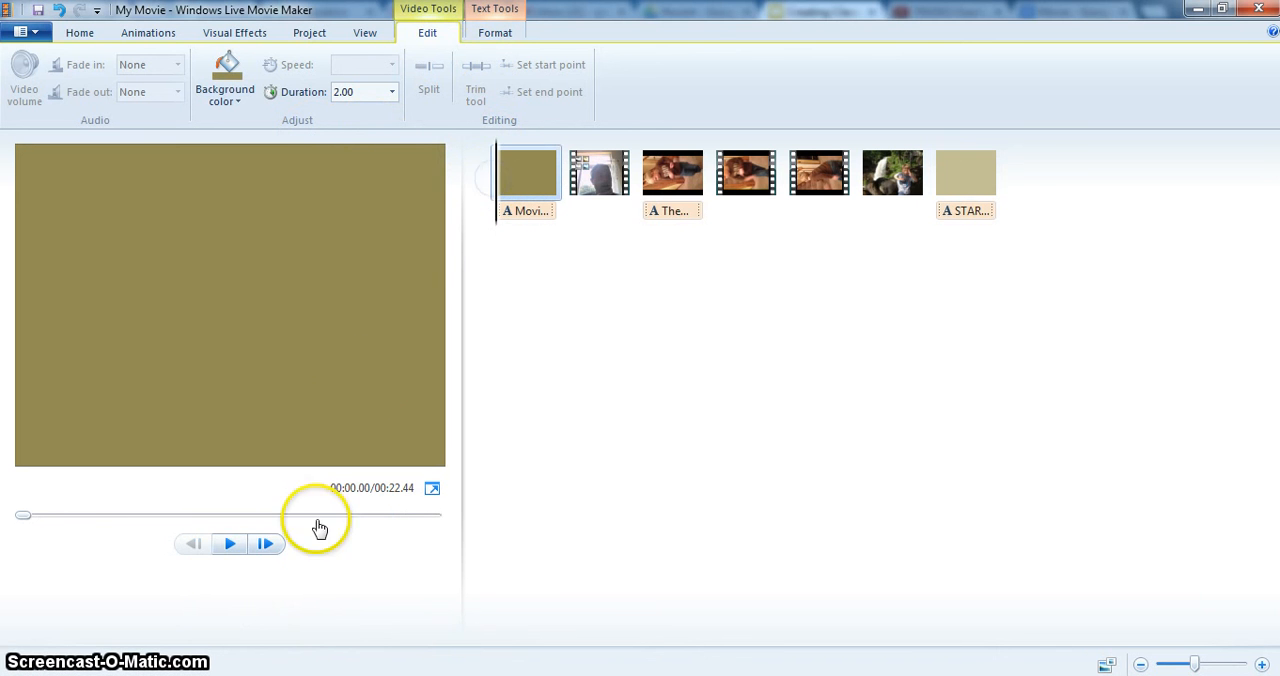
{"action": "left_click", "coordinate": [228, 544]}
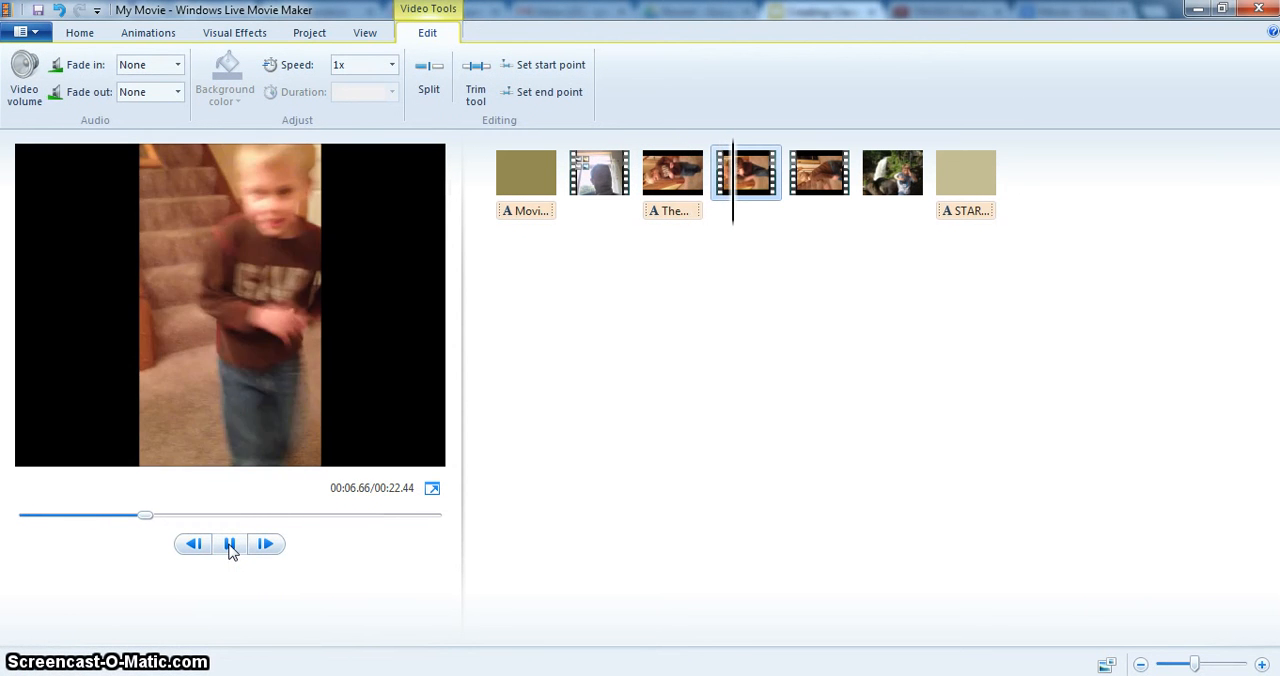
{"action": "left_click", "coordinate": [230, 544]}
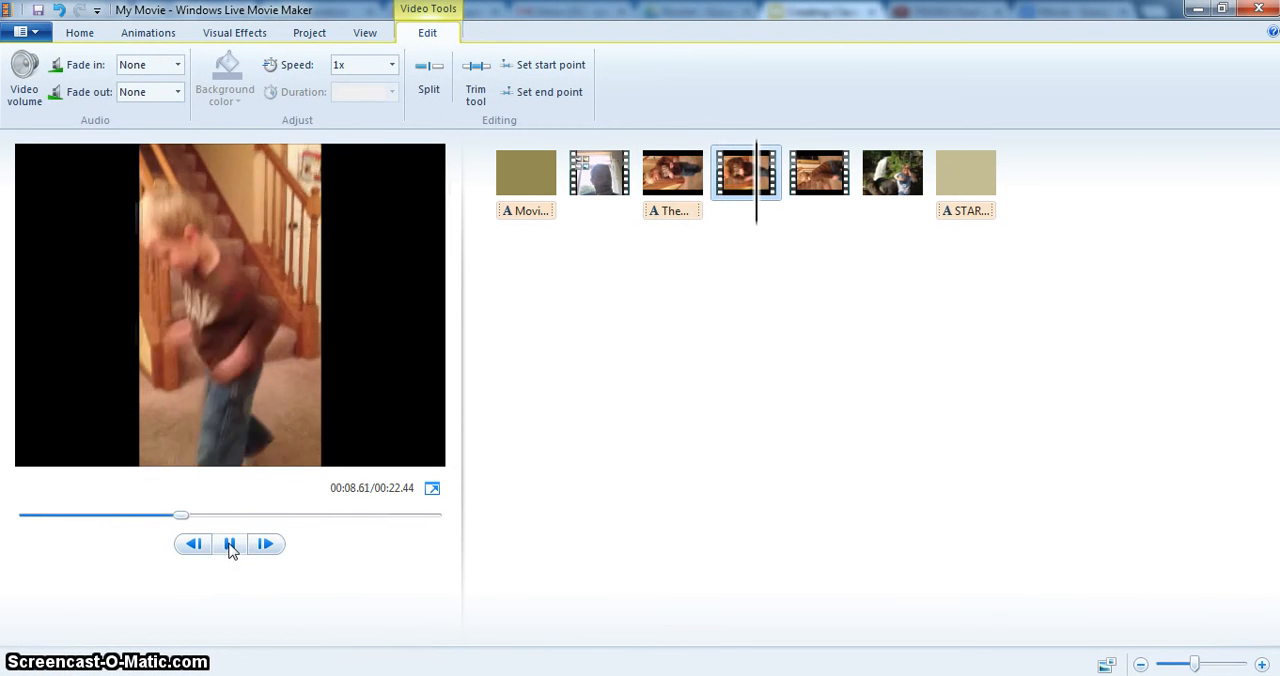
{"action": "left_click", "coordinate": [230, 544]}
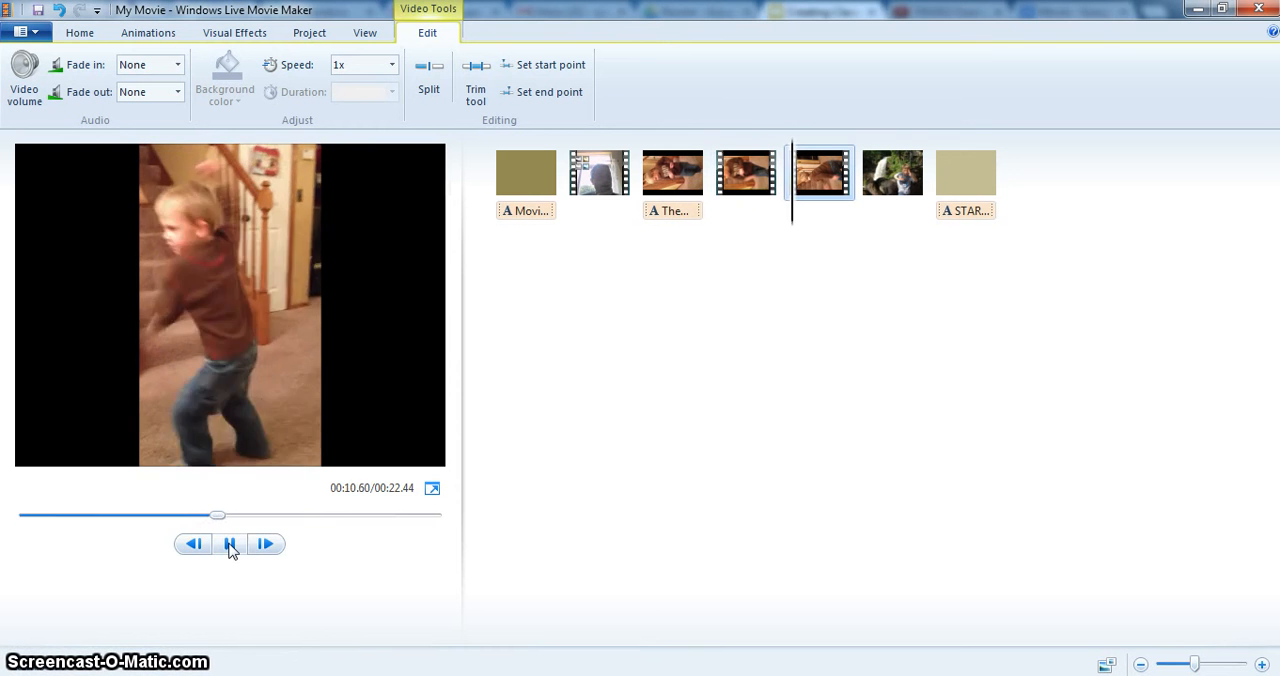
{"action": "left_click", "coordinate": [230, 544]}
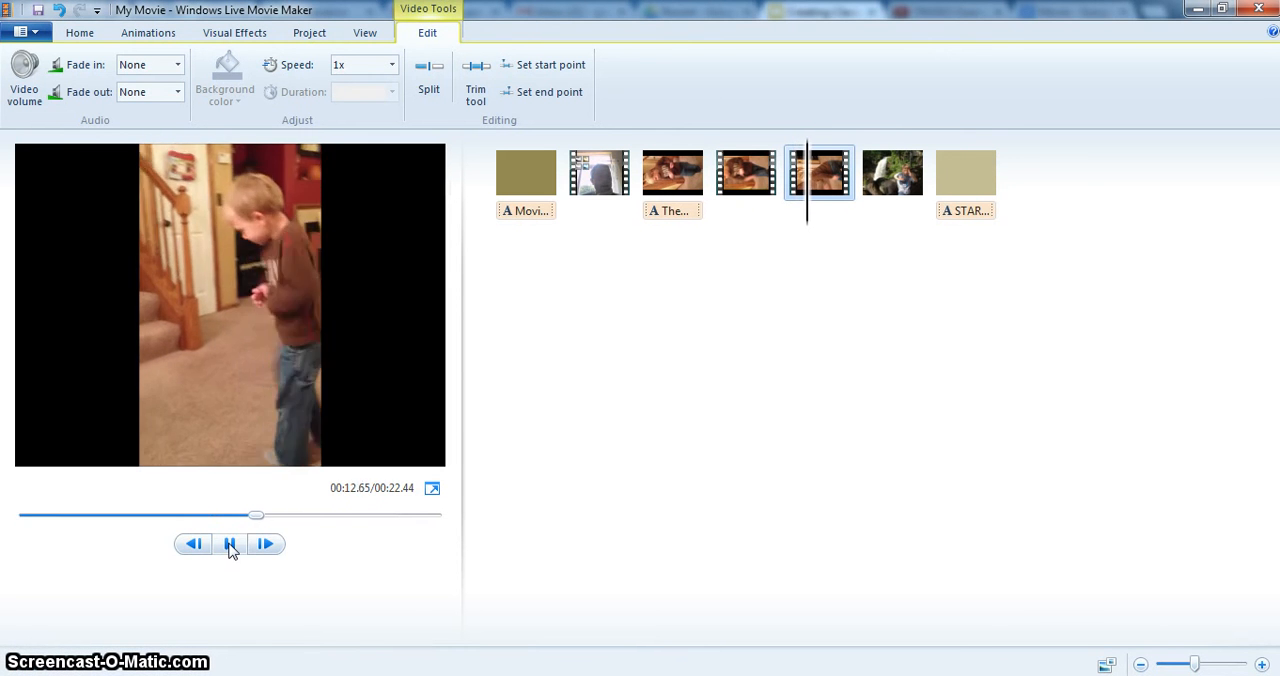
{"action": "left_click", "coordinate": [228, 544]}
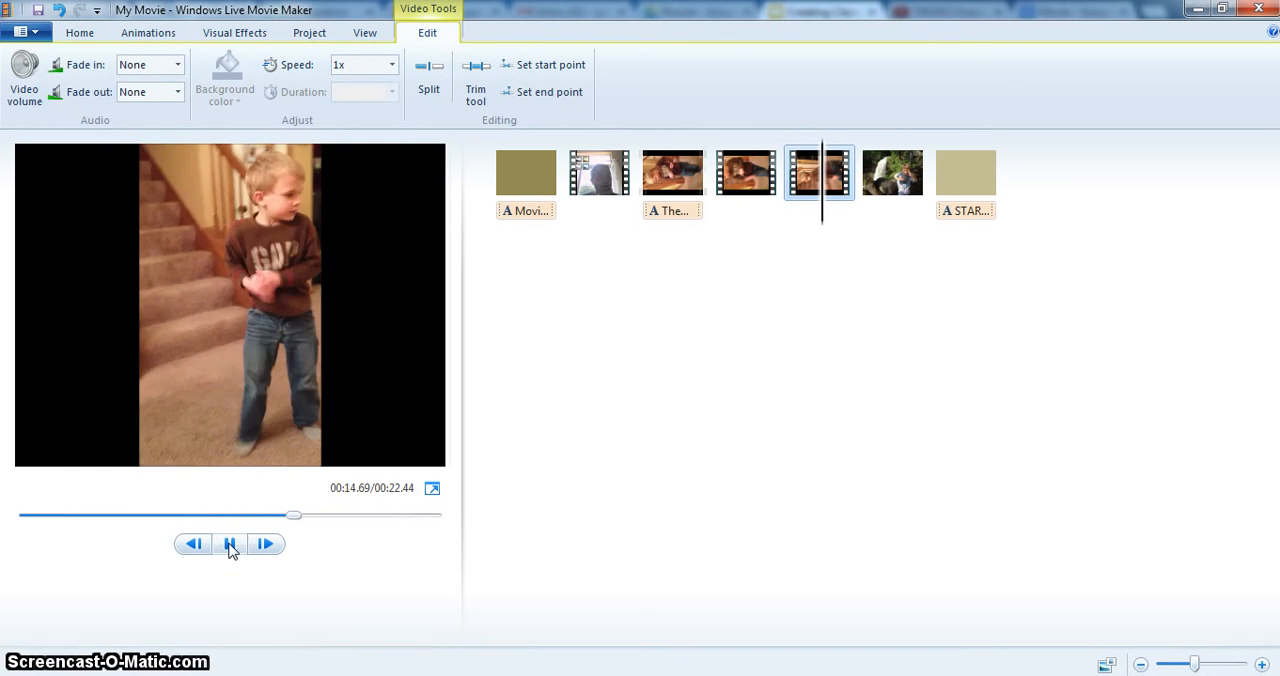
{"action": "left_click", "coordinate": [228, 544]}
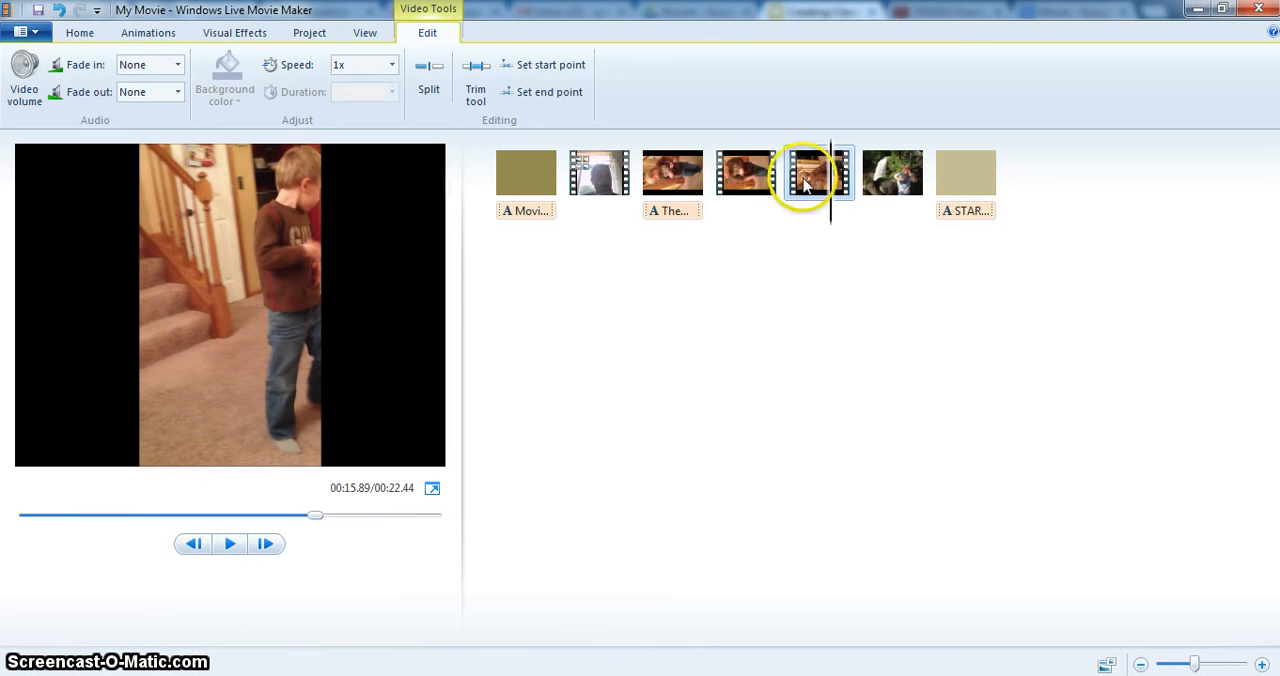
{"action": "left_click", "coordinate": [820, 172]}
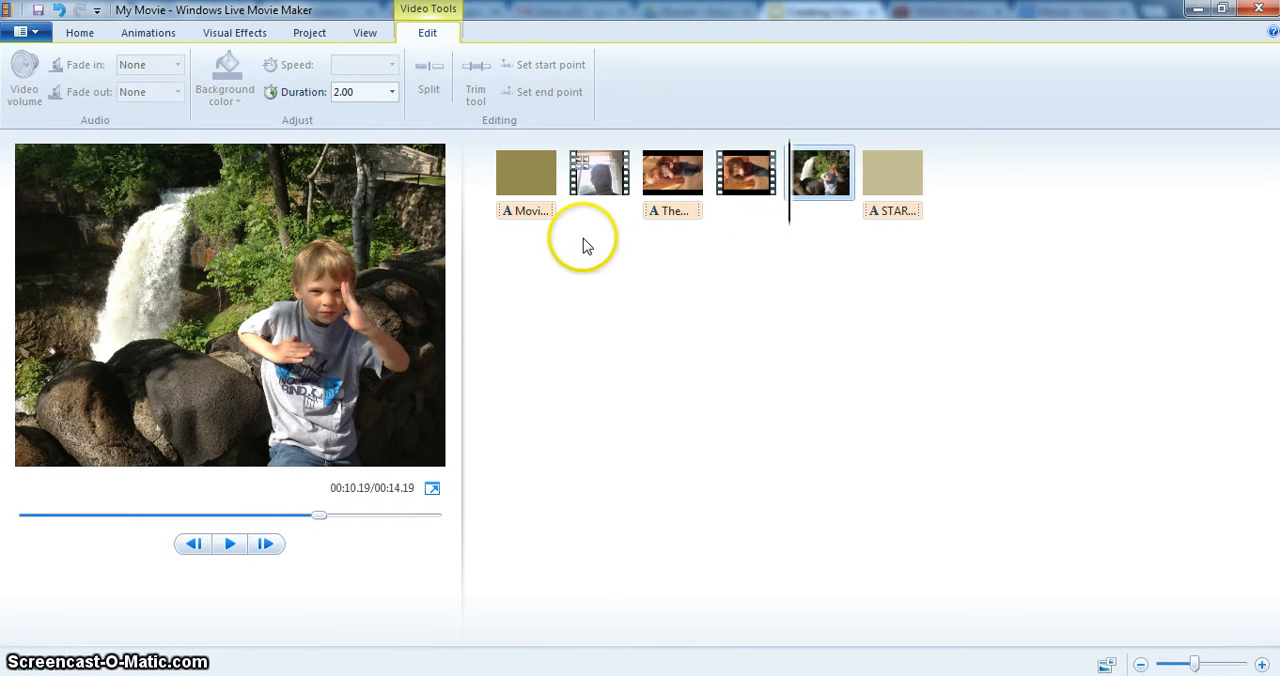
{"action": "mouse_move", "coordinate": [222, 604]}
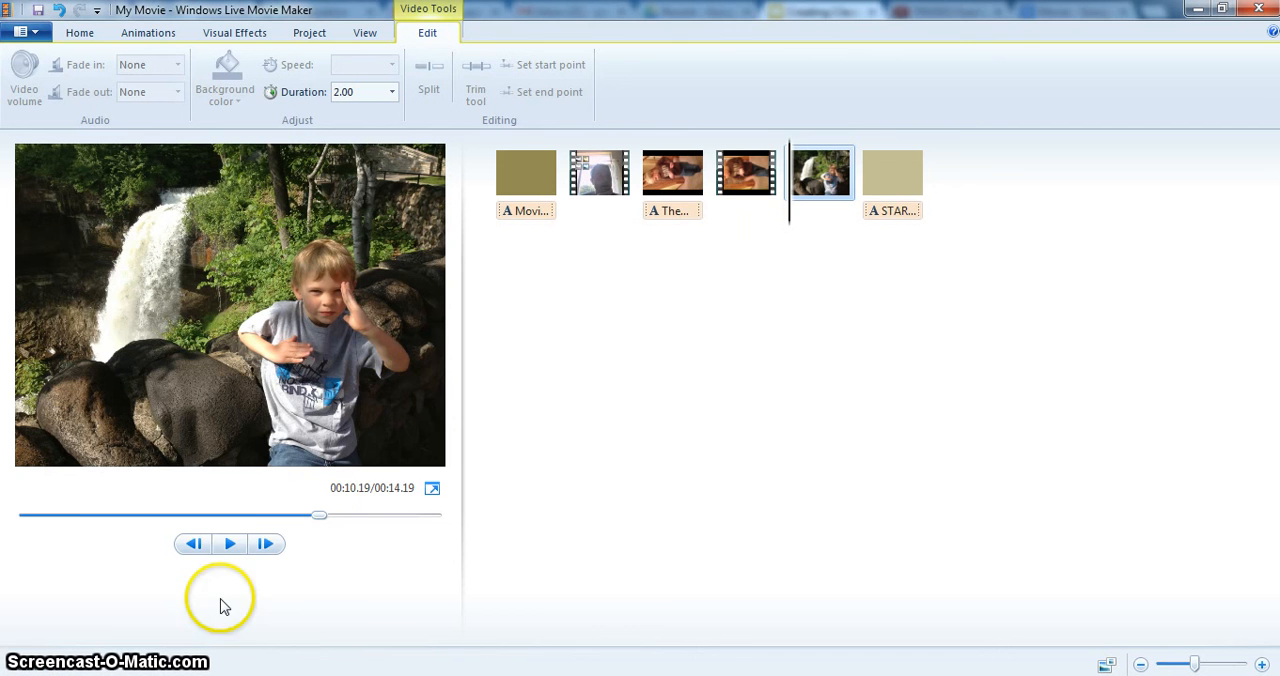
Play the shortened 14.19 s movie through, then replay it from the opening title.
{"action": "left_click", "coordinate": [228, 544]}
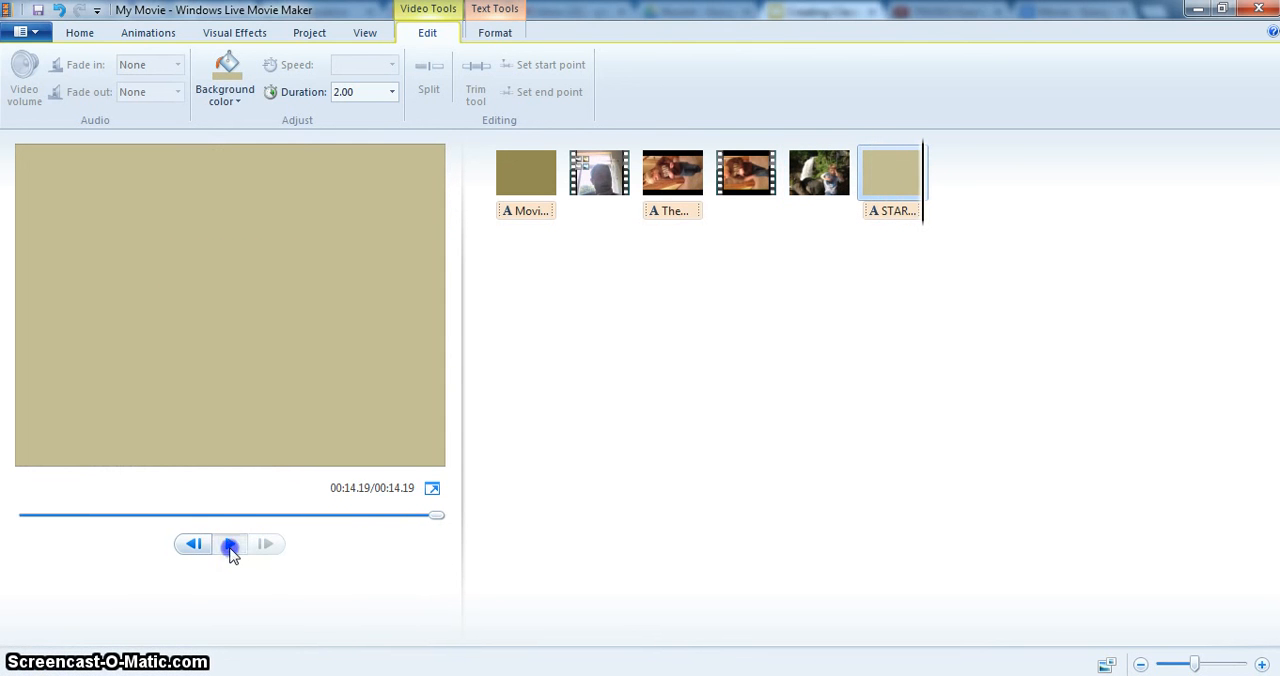
{"action": "left_click", "coordinate": [228, 544]}
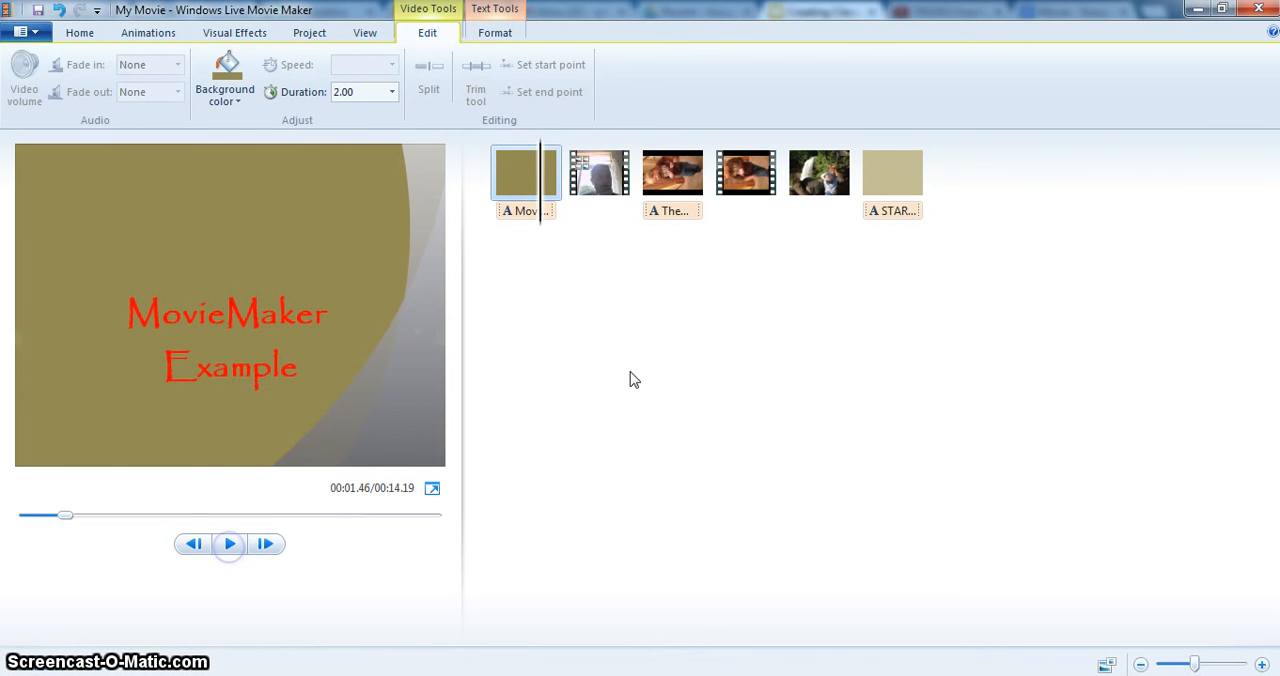
{"action": "mouse_move", "coordinate": [548, 196]}
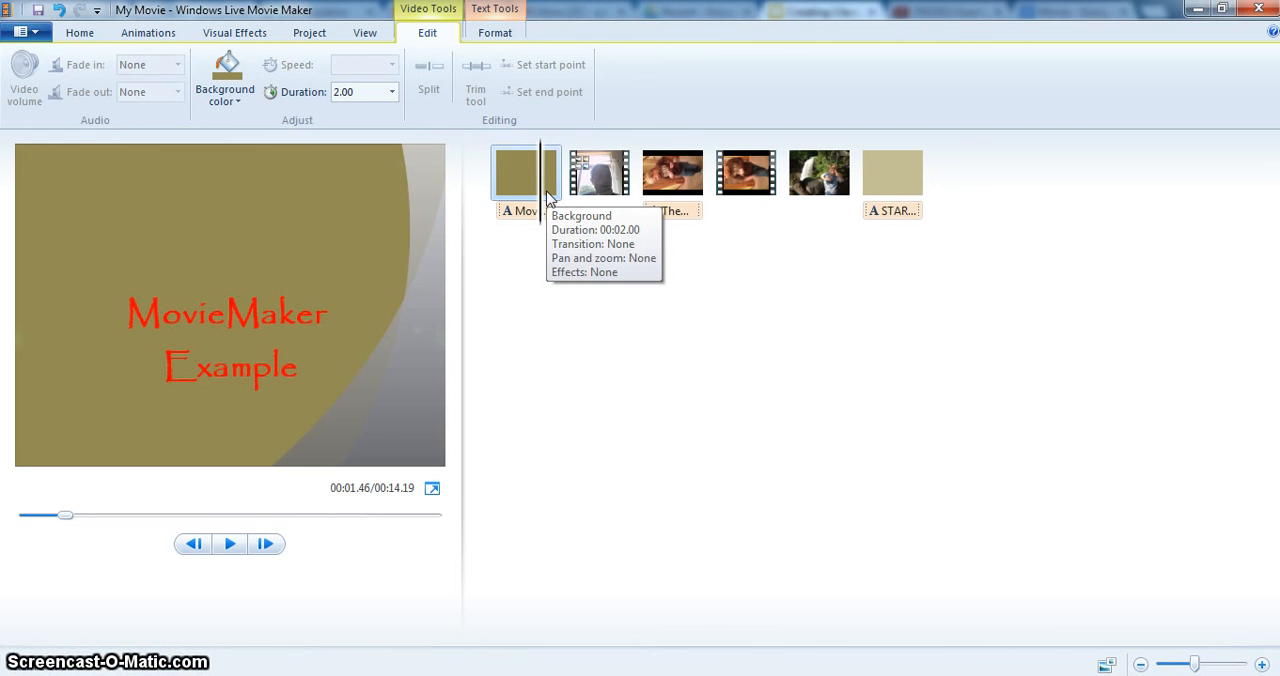
{"action": "mouse_move", "coordinate": [618, 360]}
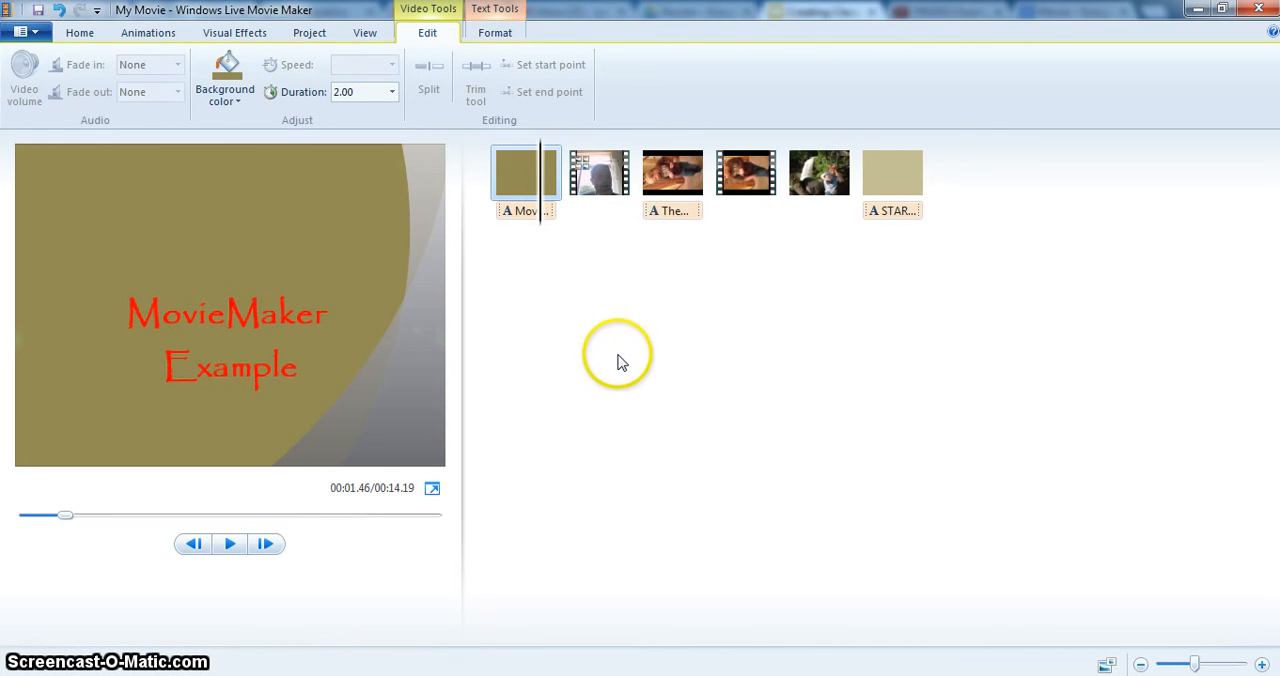